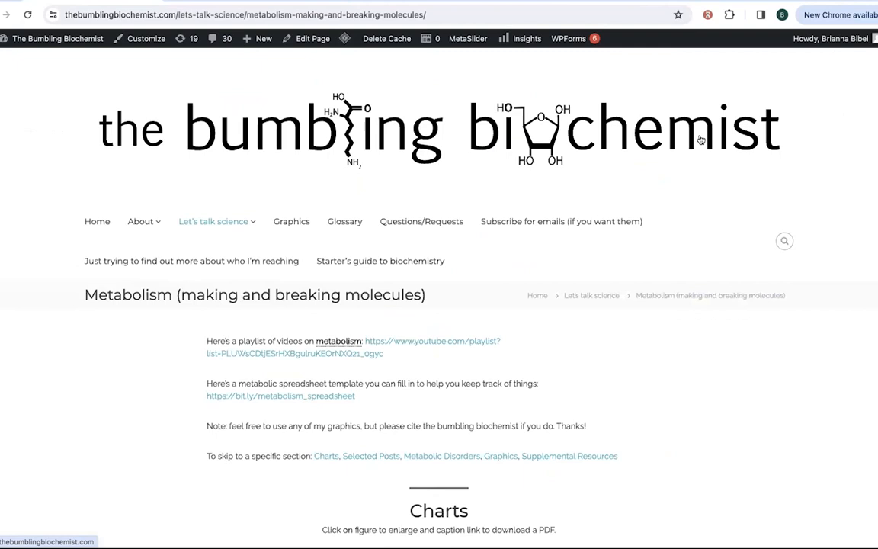
Scroll the Metabolism page past Charts, Metabolic disorders and Graphics down to Lipid metabolism
{"action": "scroll", "scroll_direction": "down", "scroll_amount": 3}
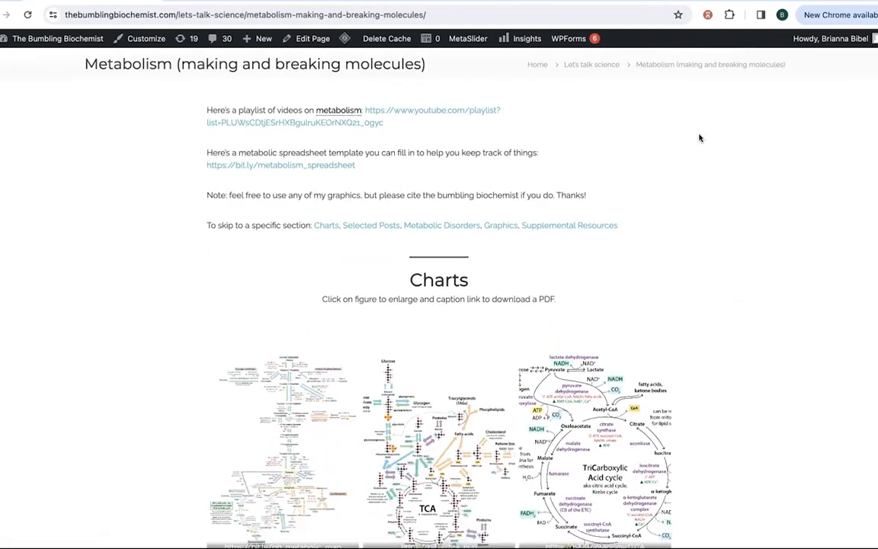
{"action": "scroll", "scroll_direction": "down", "scroll_amount": 3}
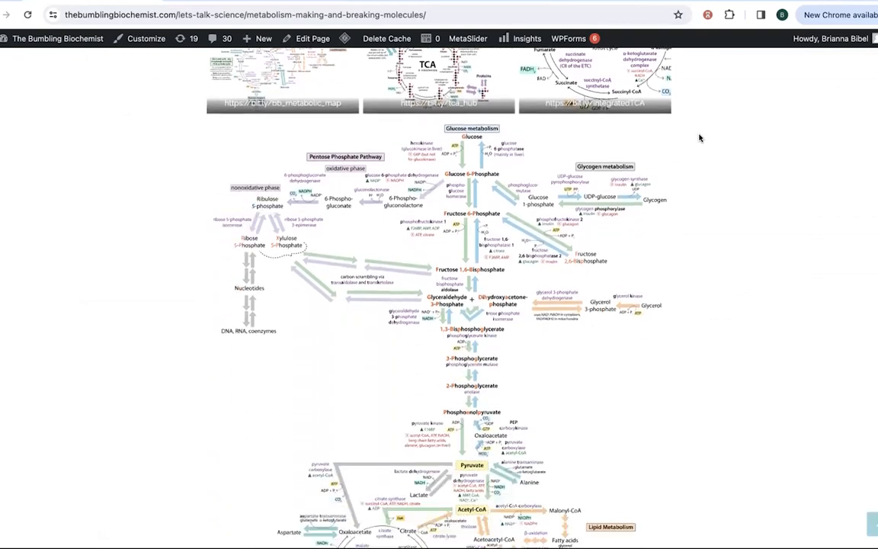
{"action": "scroll", "scroll_direction": "down", "scroll_amount": 3}
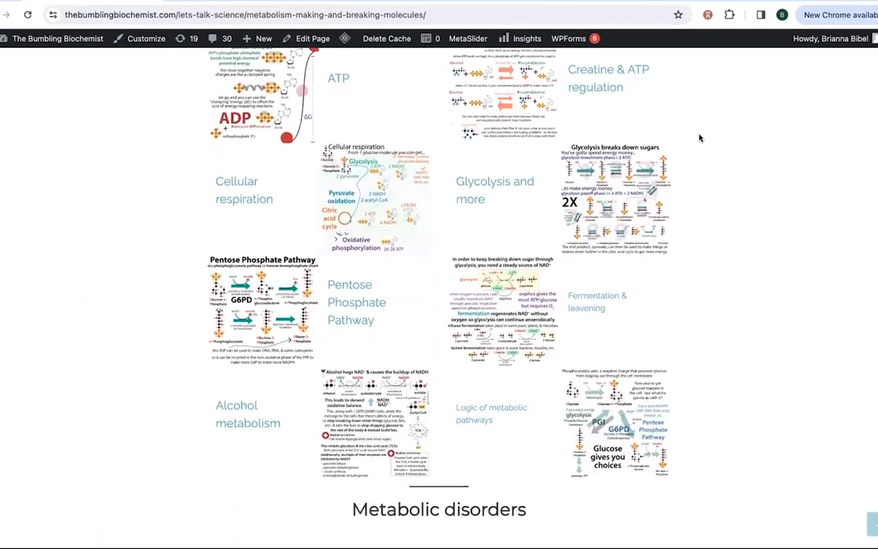
{"action": "scroll", "scroll_direction": "down", "scroll_amount": 3}
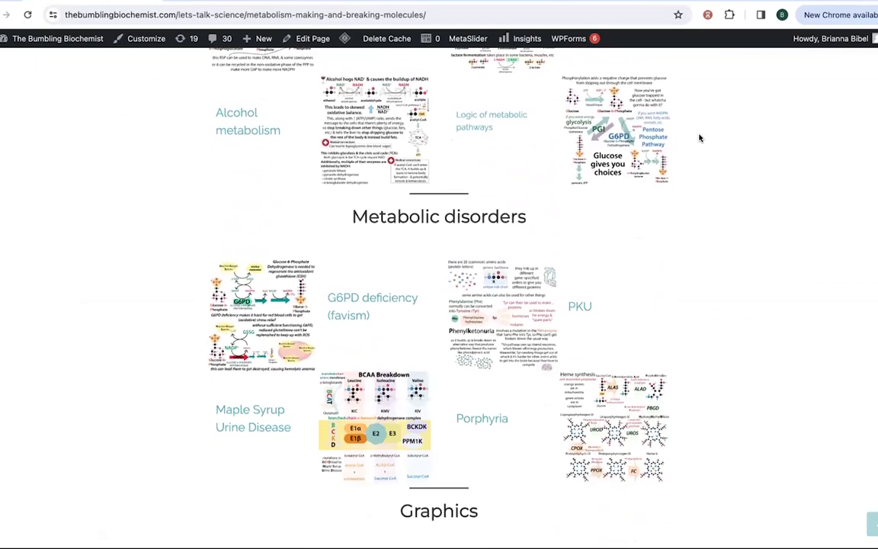
{"action": "scroll", "scroll_direction": "down", "scroll_amount": 3}
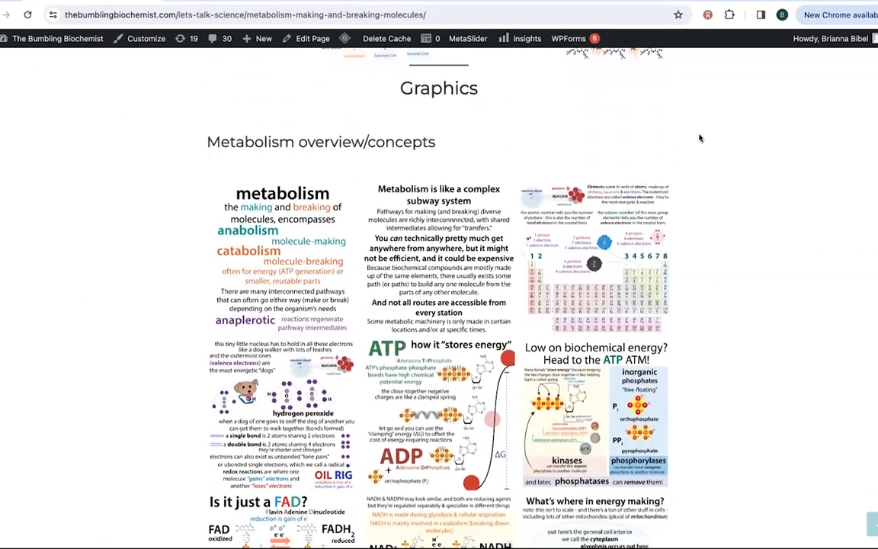
{"action": "scroll", "scroll_direction": "down", "scroll_amount": 3}
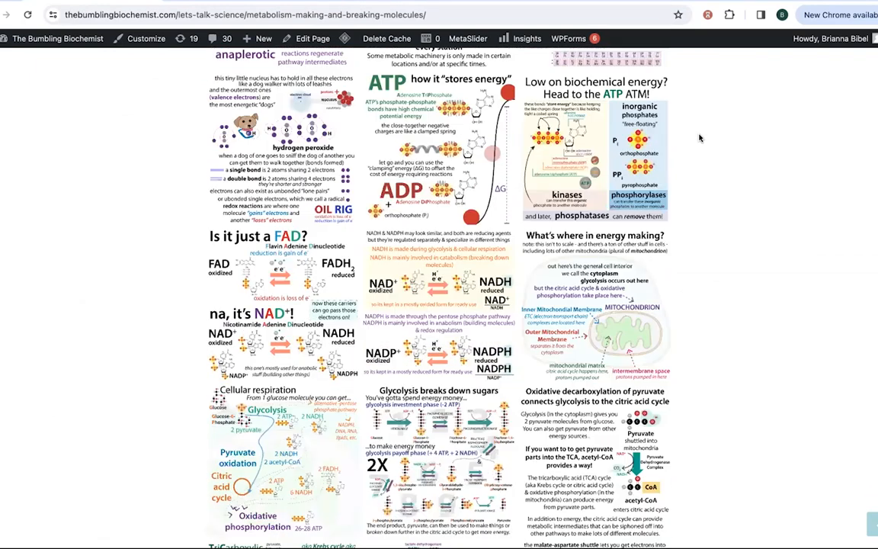
{"action": "scroll", "scroll_direction": "down", "scroll_amount": 3}
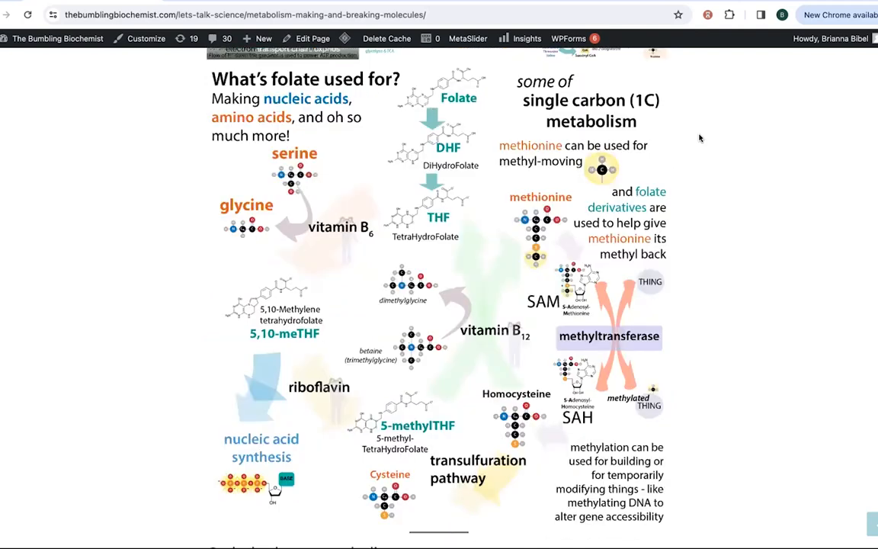
{"action": "scroll", "scroll_direction": "down", "scroll_amount": 3}
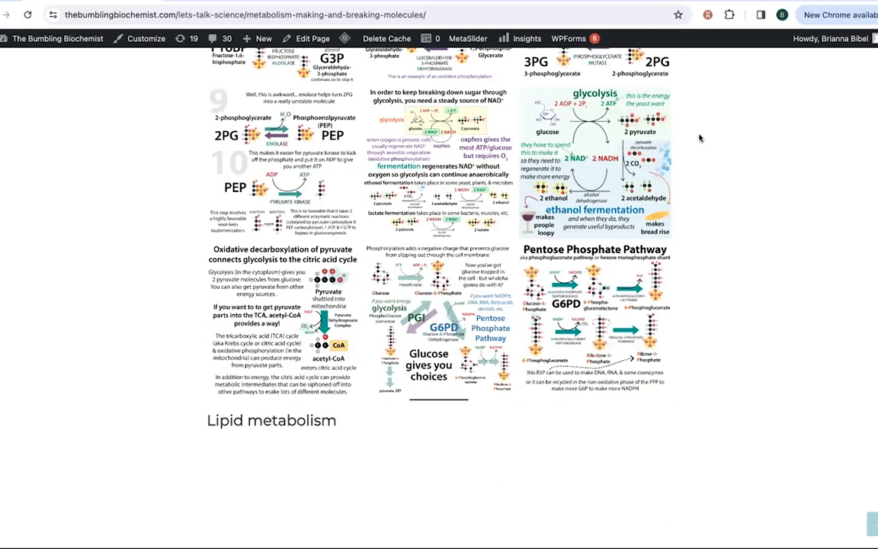
{"action": "scroll", "scroll_direction": "down", "scroll_amount": 3}
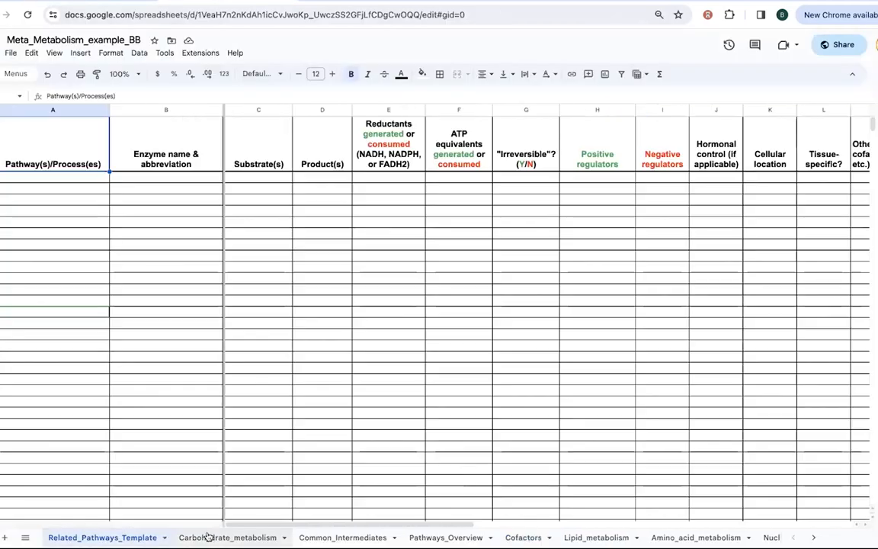
Switch to the Meta_Metabolism_example_BB sheet and look over the Related_Pathways_Template columns
{"action": "left_click", "coordinate": [346, 537]}
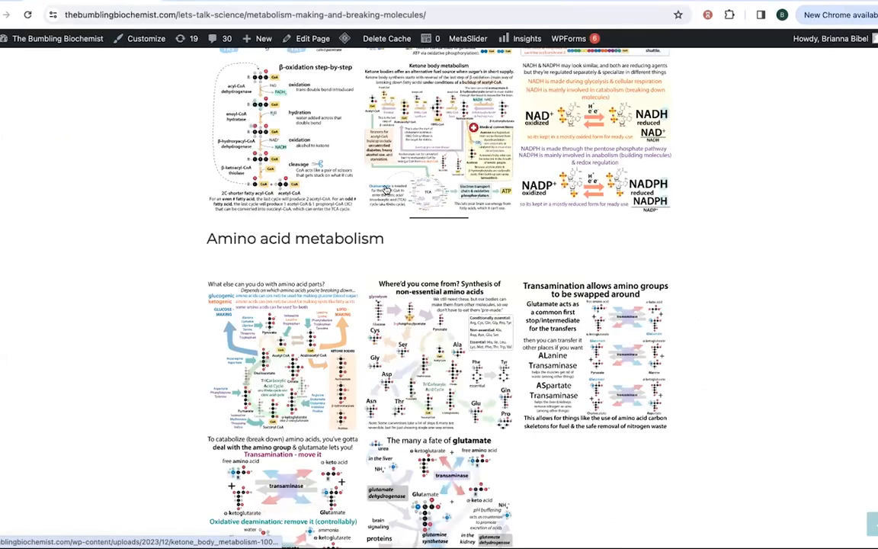
Scroll through the Amino acid metabolism graphics down to the Supplemental resources reading list
{"action": "scroll", "scroll_direction": "down", "scroll_amount": 3}
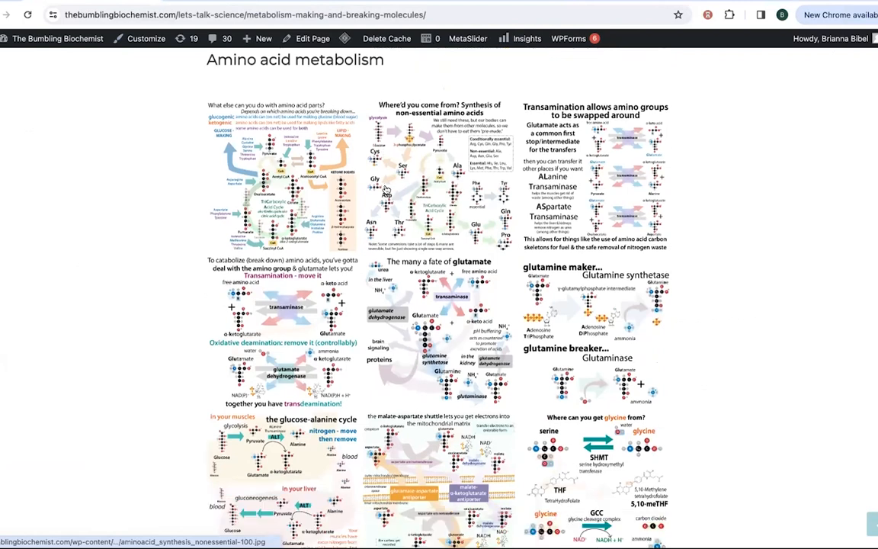
{"action": "scroll", "scroll_direction": "down", "scroll_amount": 3}
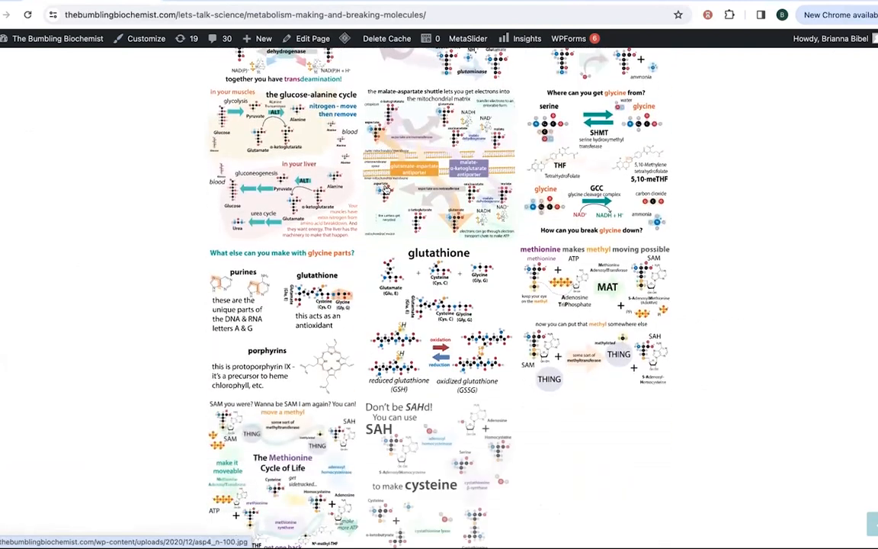
{"action": "scroll", "scroll_direction": "down", "scroll_amount": 3}
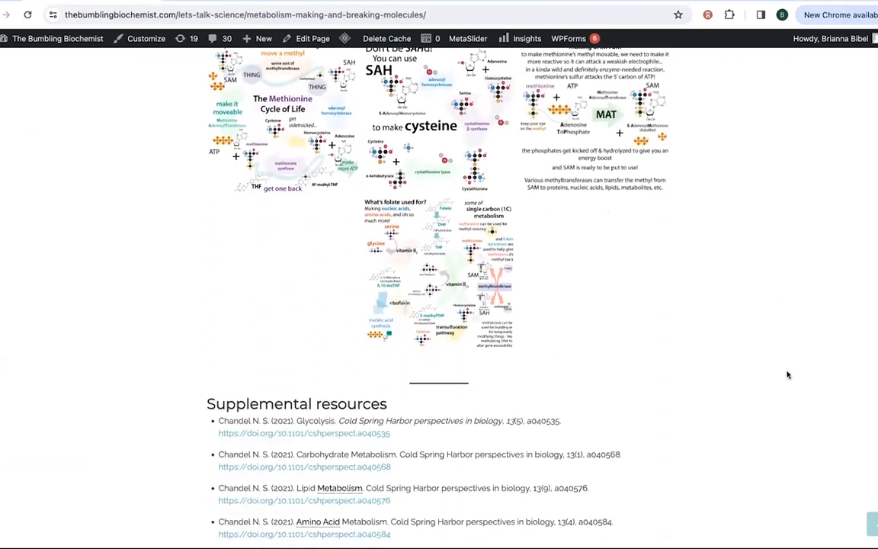
{"action": "scroll", "scroll_direction": "down", "scroll_amount": 3}
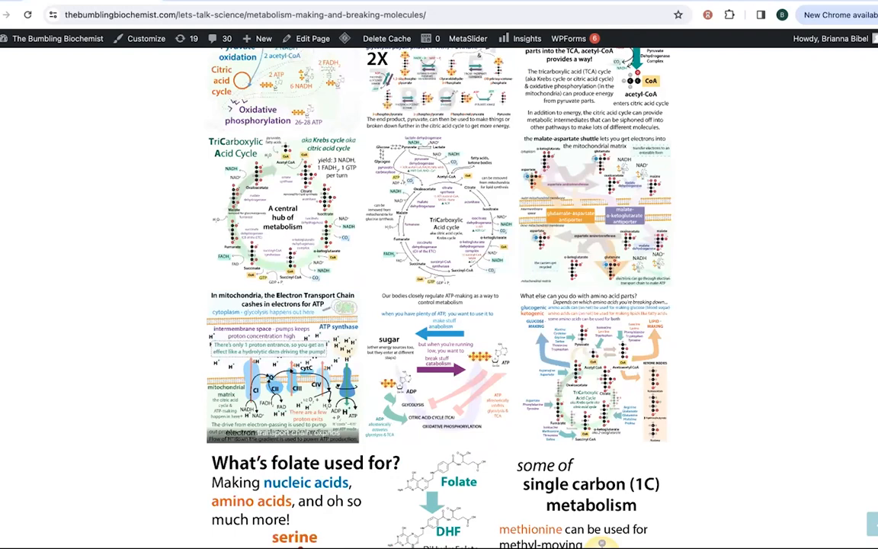
{"action": "mouse_move", "coordinate": [851, 119]}
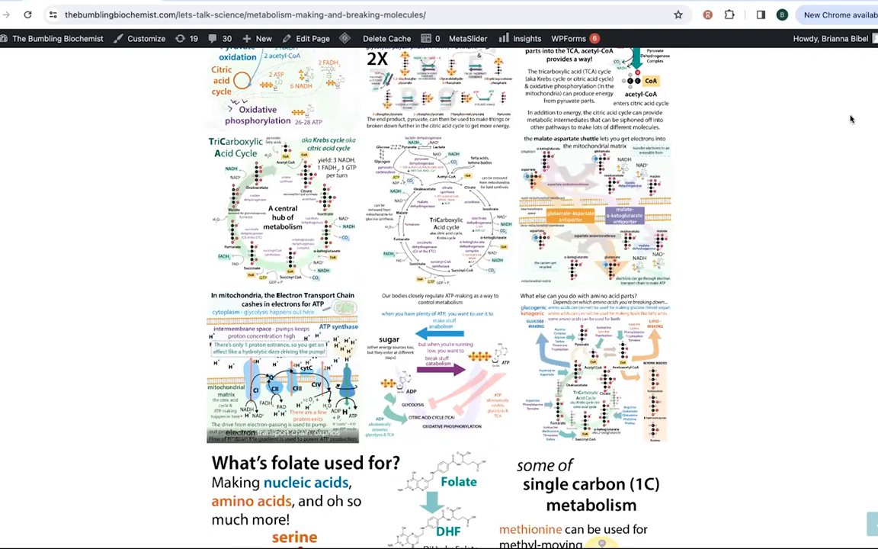
{"action": "scroll", "scroll_direction": "down", "scroll_amount": 3}
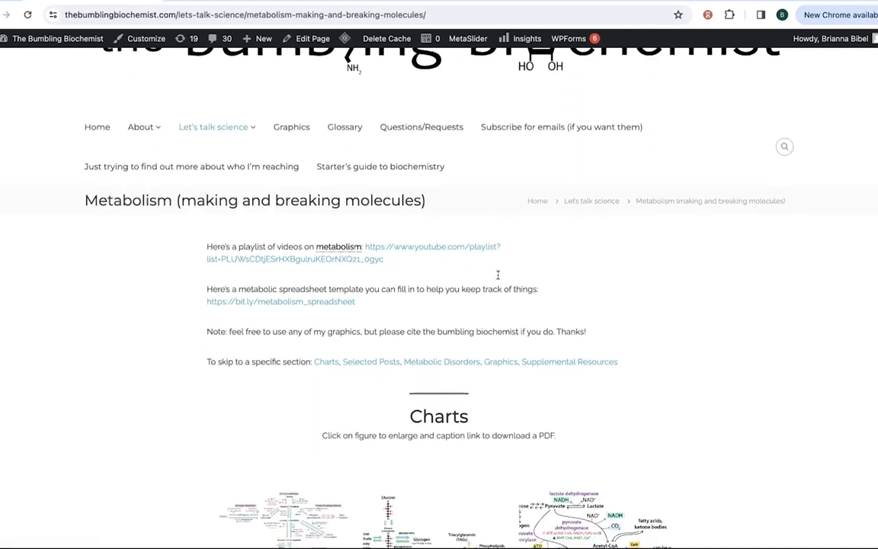
{"action": "scroll", "scroll_direction": "down", "scroll_amount": 3}
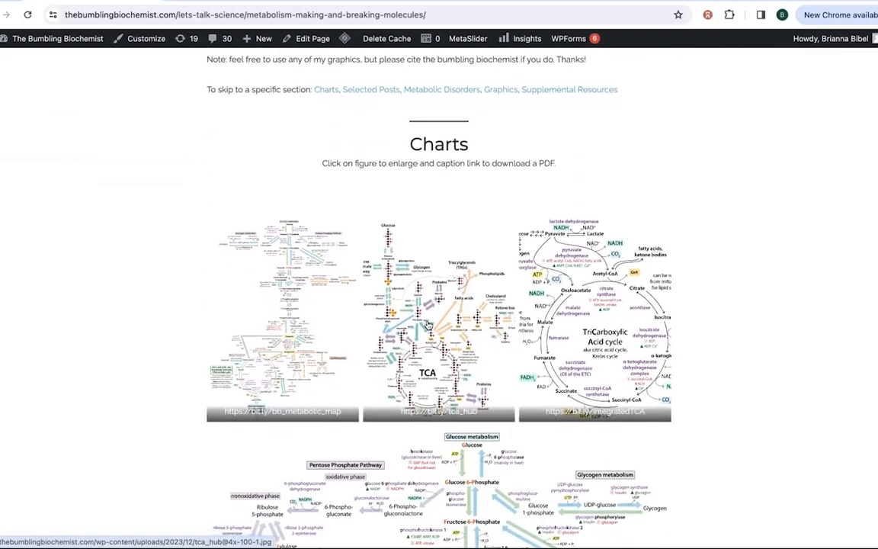
{"action": "left_click", "coordinate": [430, 324]}
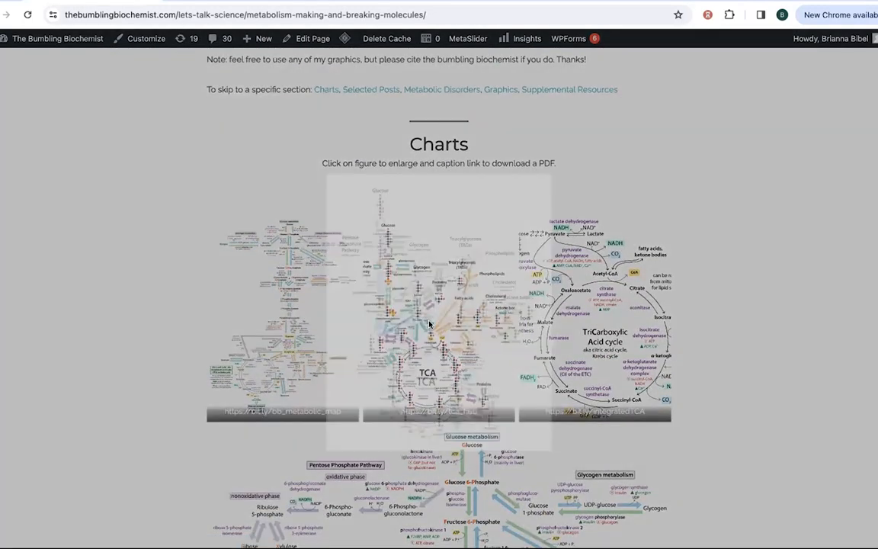
{"action": "mouse_move", "coordinate": [671, 252]}
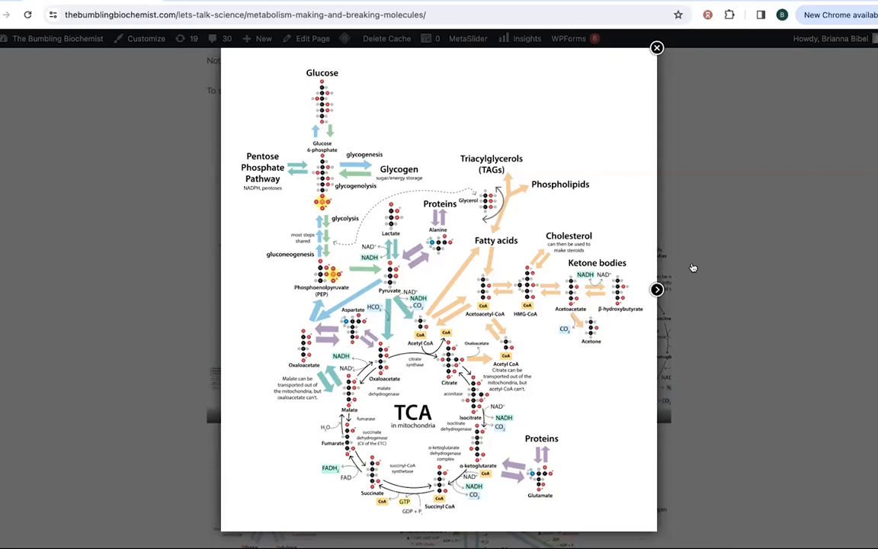
{"action": "mouse_move", "coordinate": [690, 268]}
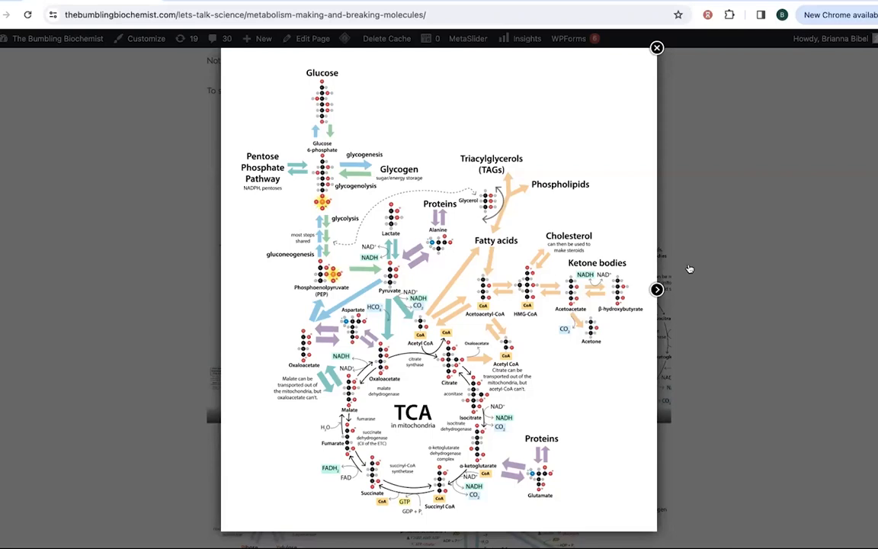
{"action": "left_click", "coordinate": [656, 48]}
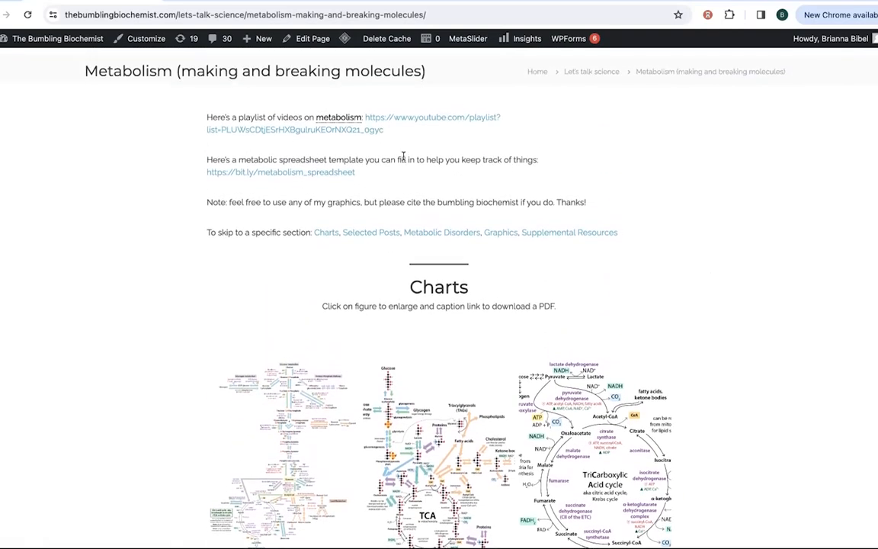
Scroll the glycolysis post past its step-by-step text to the illustrated glycolysis and energy infographics
{"action": "scroll", "scroll_direction": "down", "scroll_amount": 3}
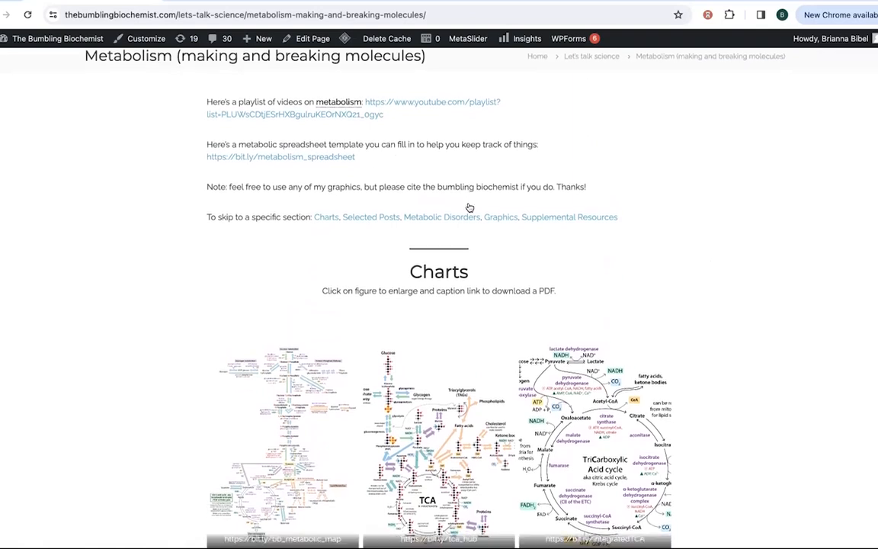
{"action": "scroll", "scroll_direction": "down", "scroll_amount": 3}
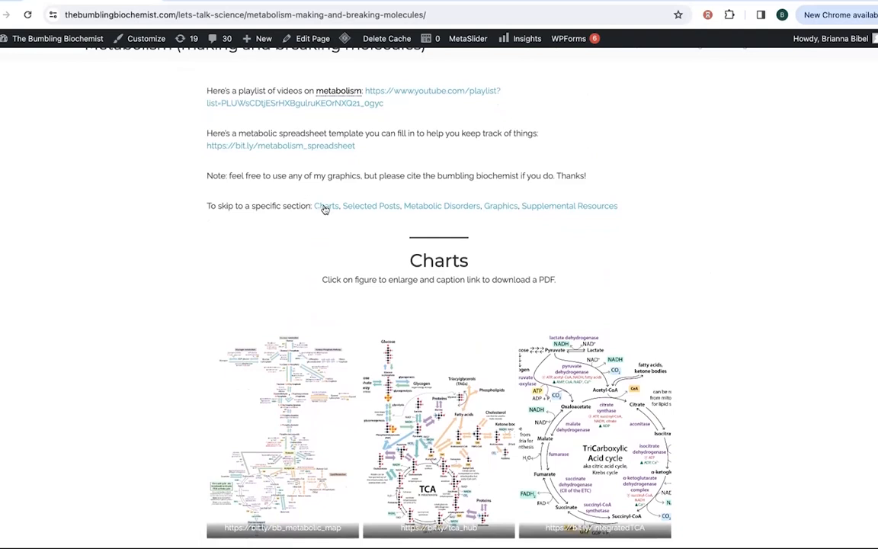
{"action": "mouse_move", "coordinate": [384, 208]}
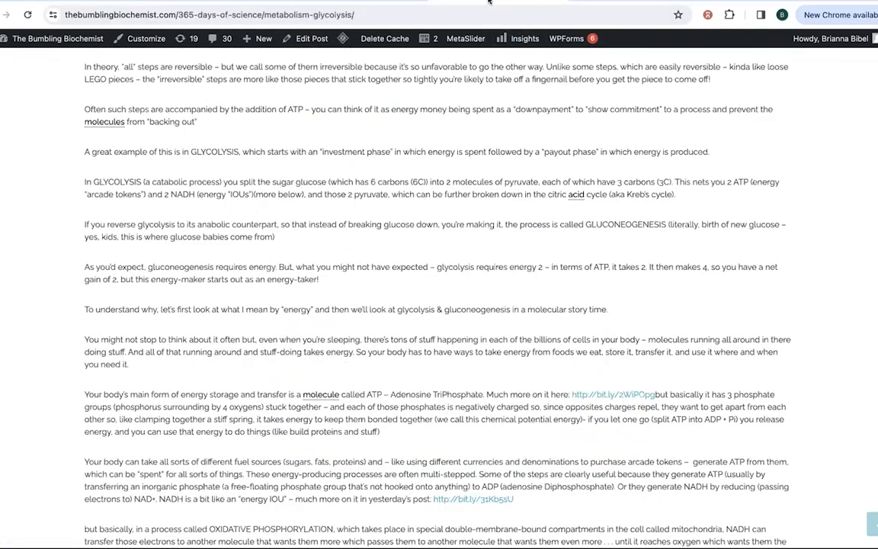
{"action": "scroll", "scroll_direction": "down", "scroll_amount": 3}
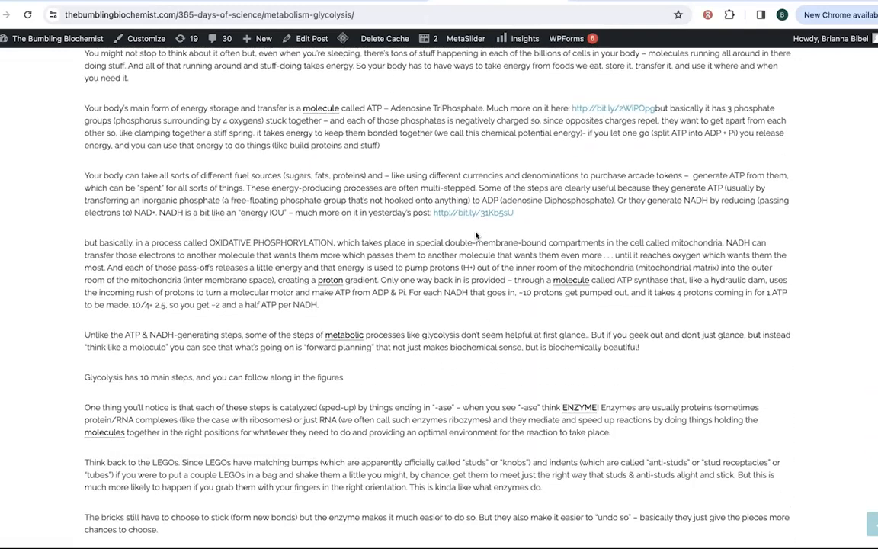
{"action": "scroll", "scroll_direction": "down", "scroll_amount": 3}
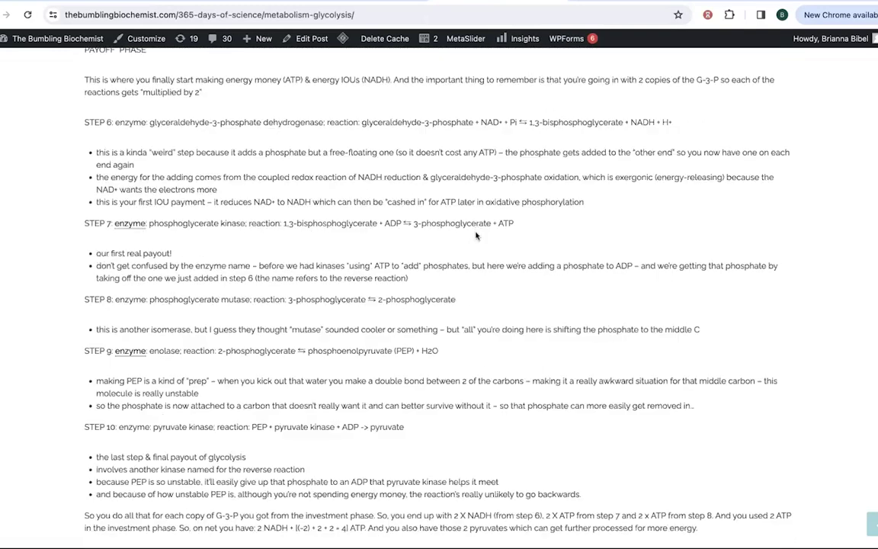
{"action": "scroll", "scroll_direction": "down", "scroll_amount": 3}
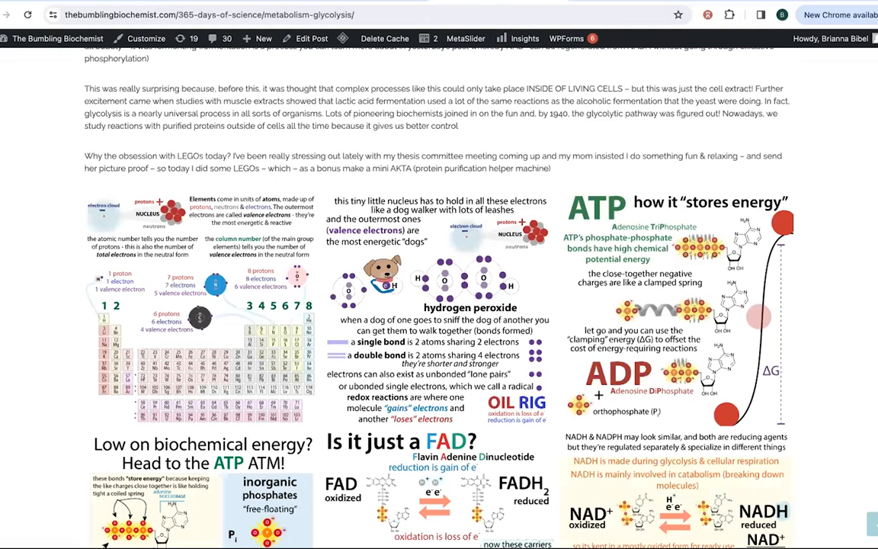
{"action": "scroll", "scroll_direction": "down", "scroll_amount": 3}
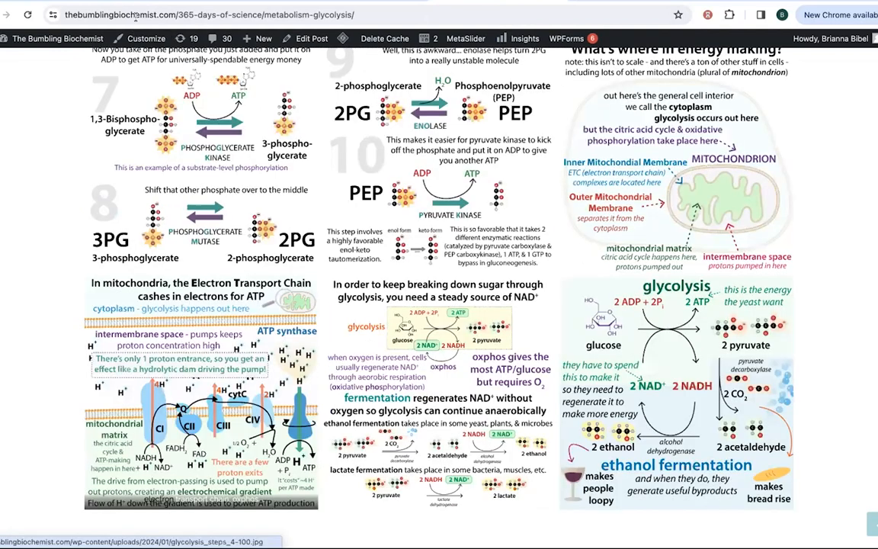
{"action": "scroll", "scroll_direction": "down", "scroll_amount": 3}
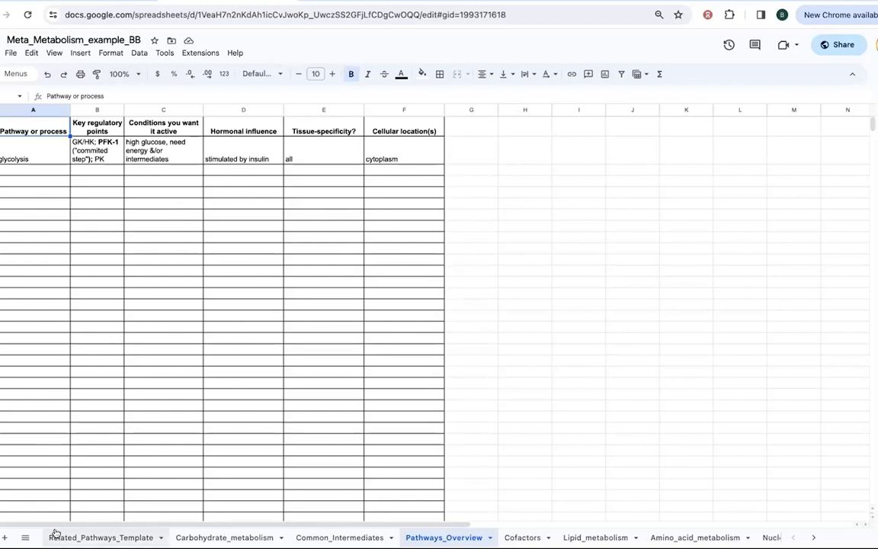
{"action": "left_click", "coordinate": [97, 537]}
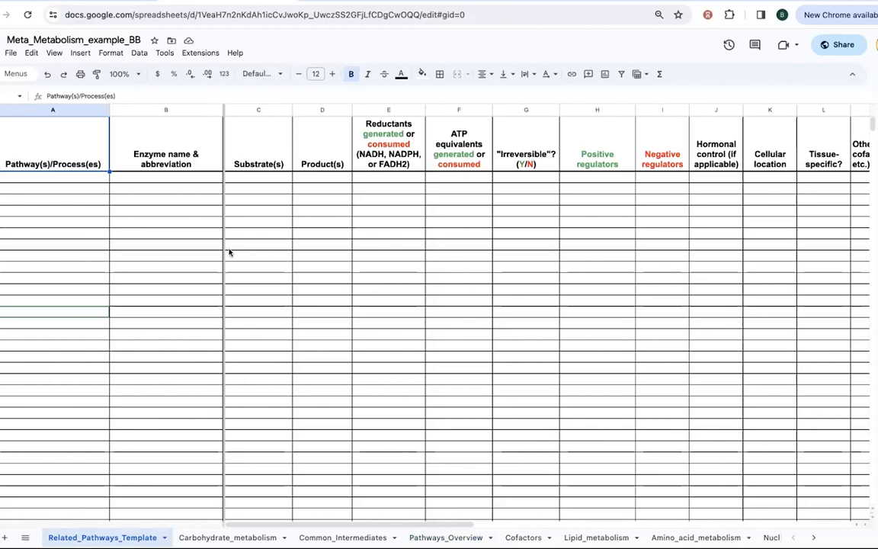
{"action": "mouse_move", "coordinate": [307, 312]}
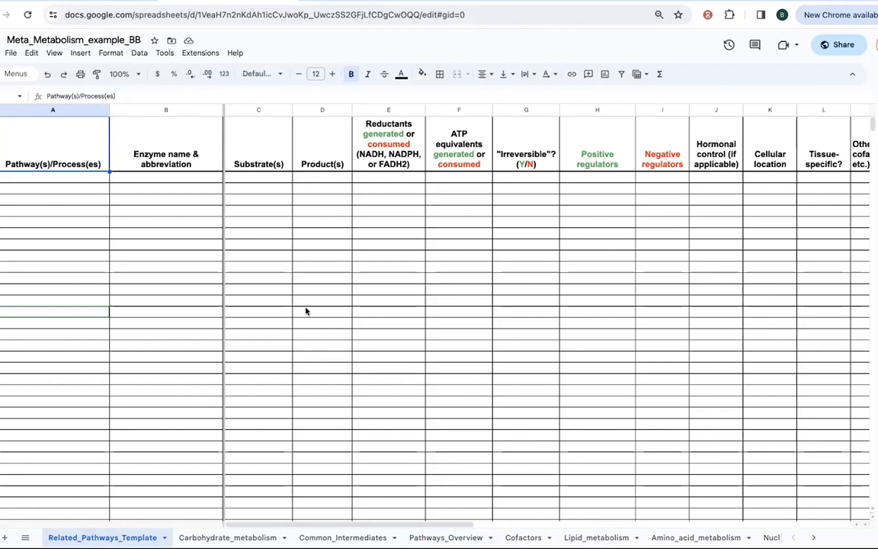
{"action": "mouse_move", "coordinate": [363, 378]}
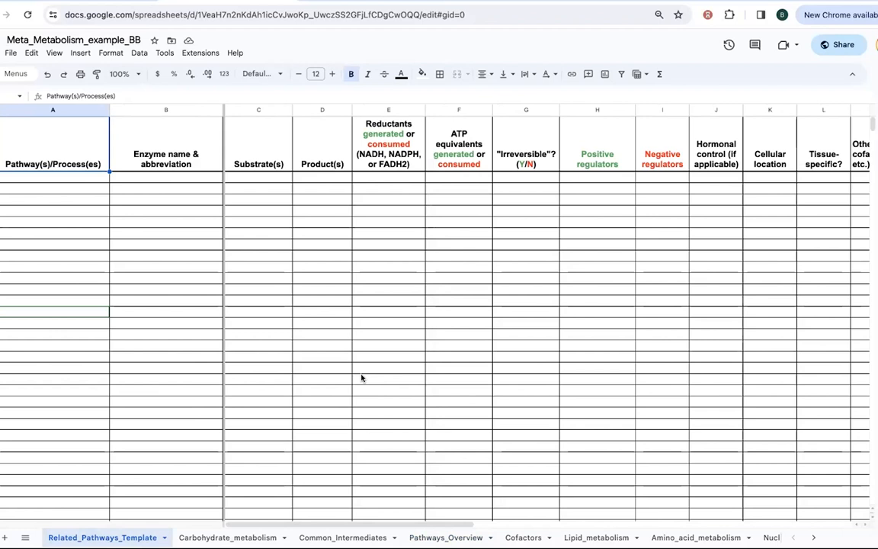
{"action": "mouse_move", "coordinate": [331, 250]}
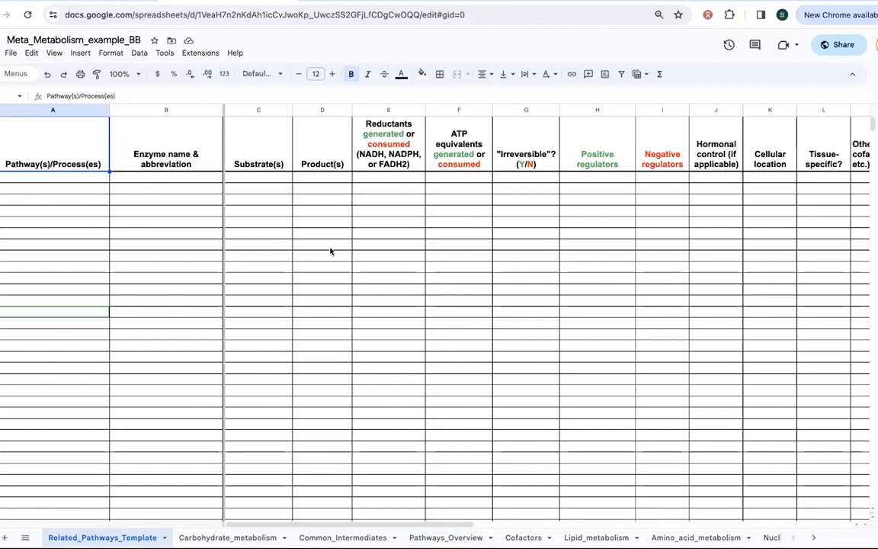
{"action": "mouse_move", "coordinate": [283, 228]}
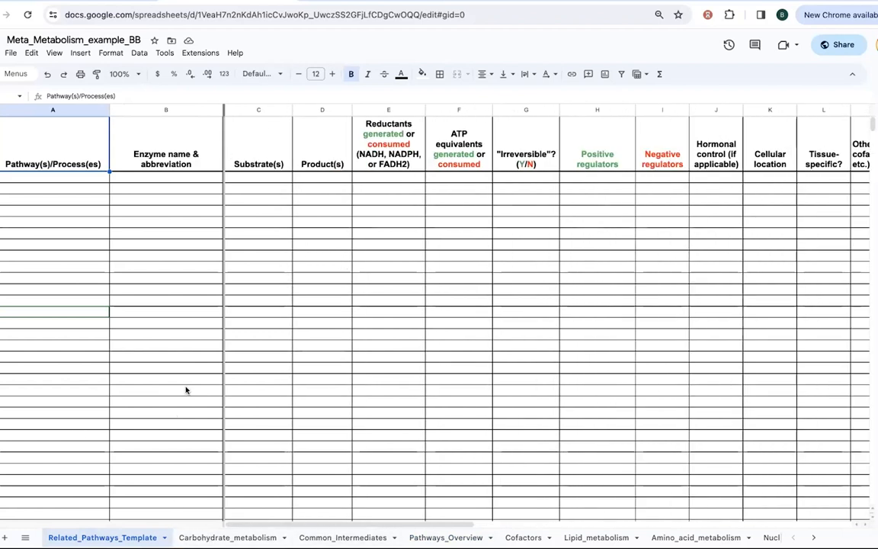
{"action": "mouse_move", "coordinate": [342, 537]}
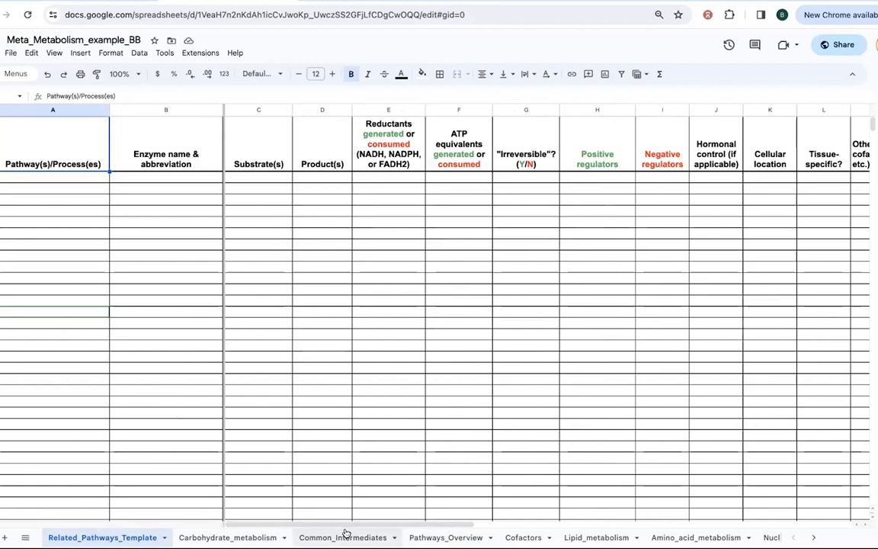
{"action": "left_click", "coordinate": [343, 537]}
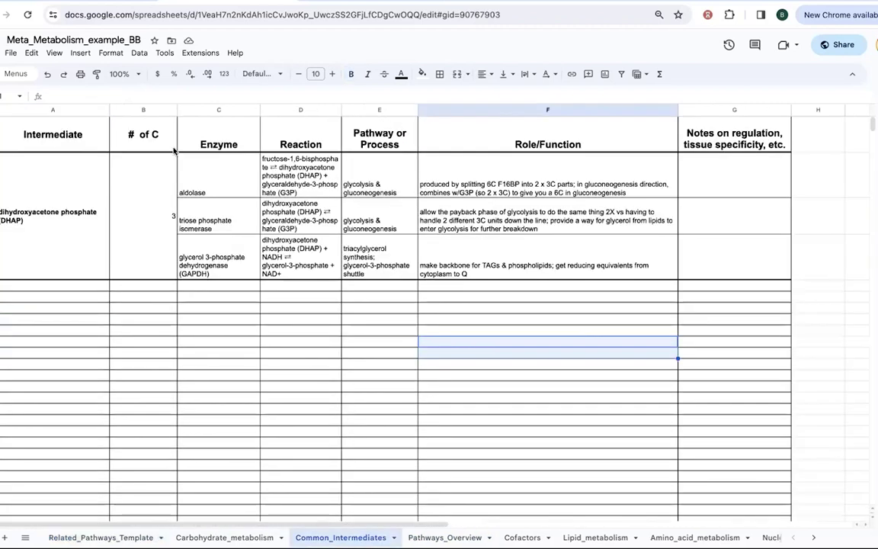
{"action": "mouse_move", "coordinate": [221, 189]}
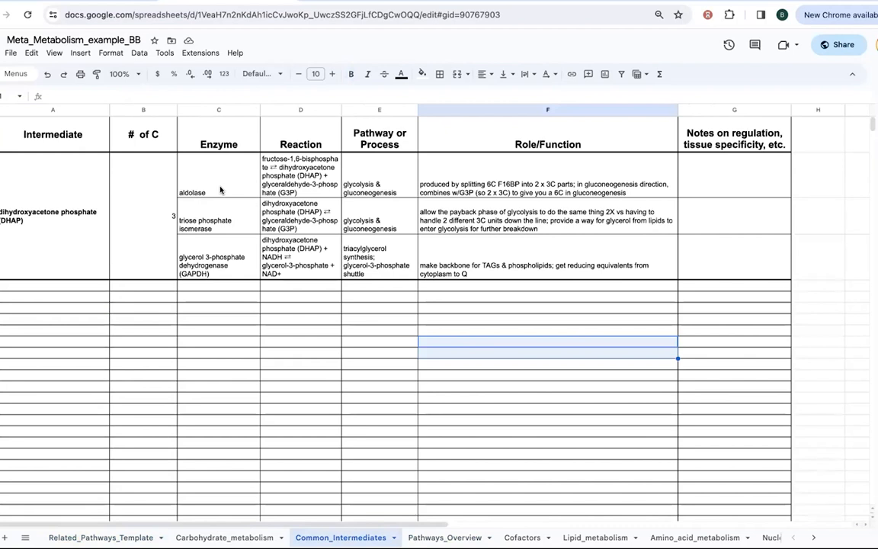
{"action": "mouse_move", "coordinate": [244, 533]}
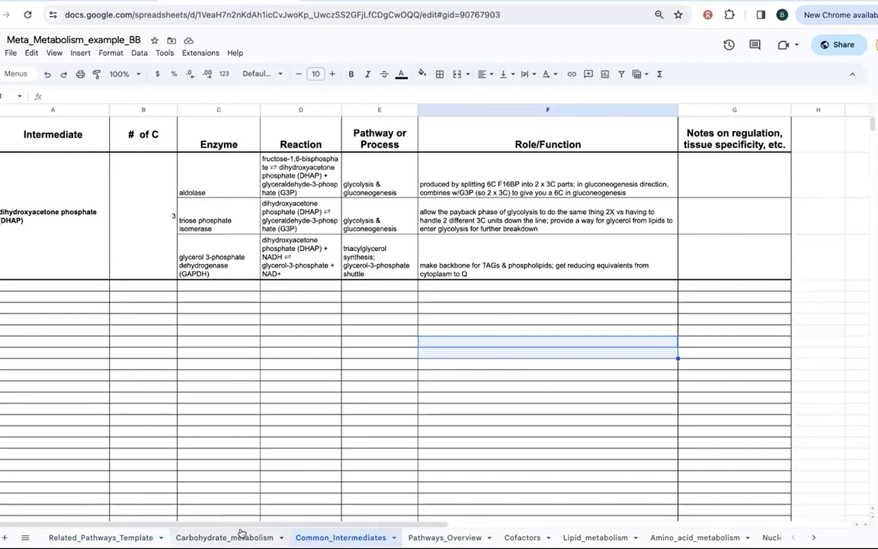
{"action": "left_click", "coordinate": [226, 536]}
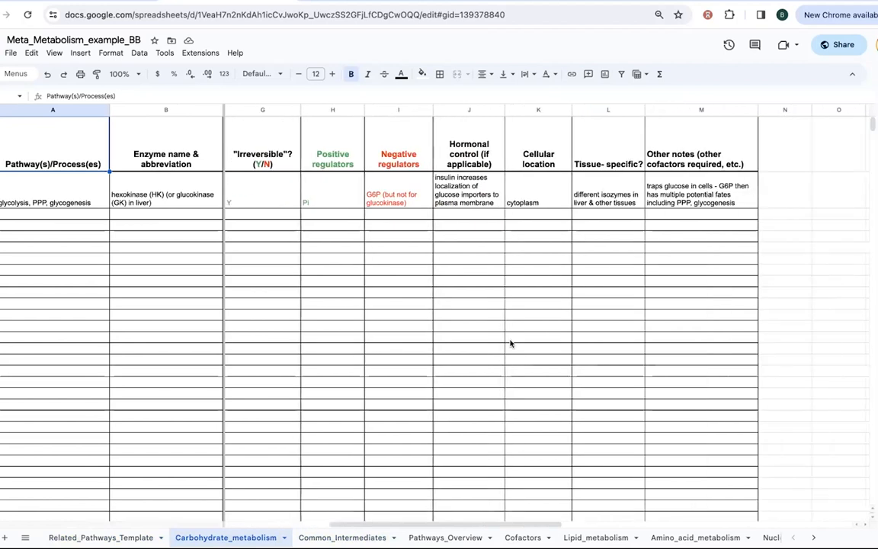
{"action": "mouse_move", "coordinate": [521, 519]}
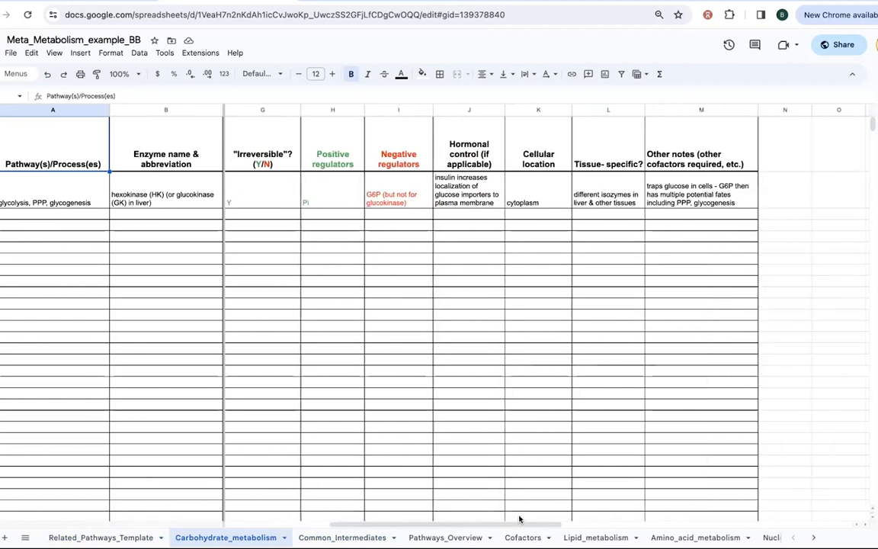
{"action": "left_click", "coordinate": [525, 536]}
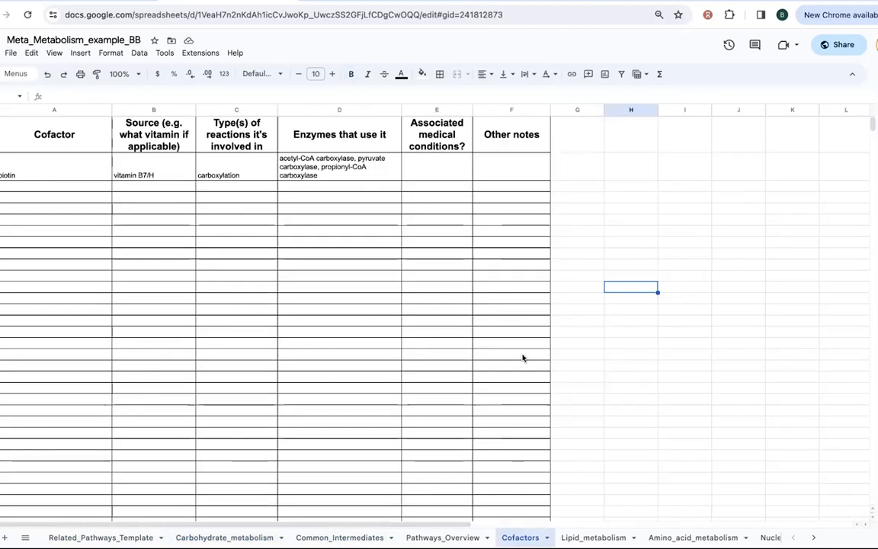
{"action": "mouse_move", "coordinate": [678, 208]}
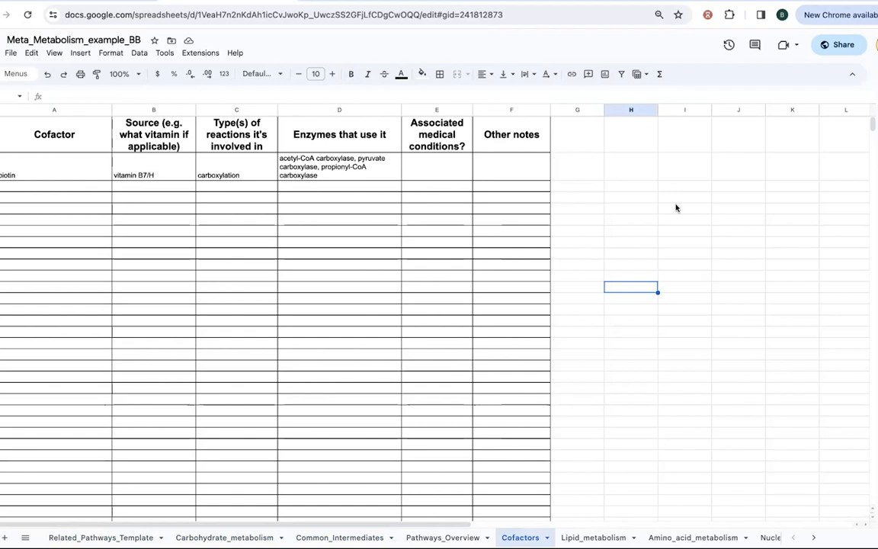
{"action": "mouse_move", "coordinate": [631, 481]}
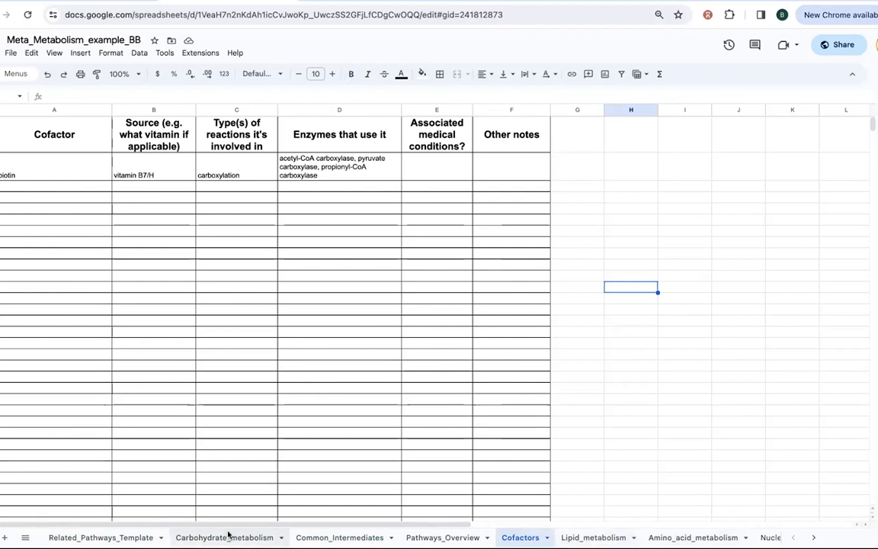
{"action": "left_click", "coordinate": [695, 536]}
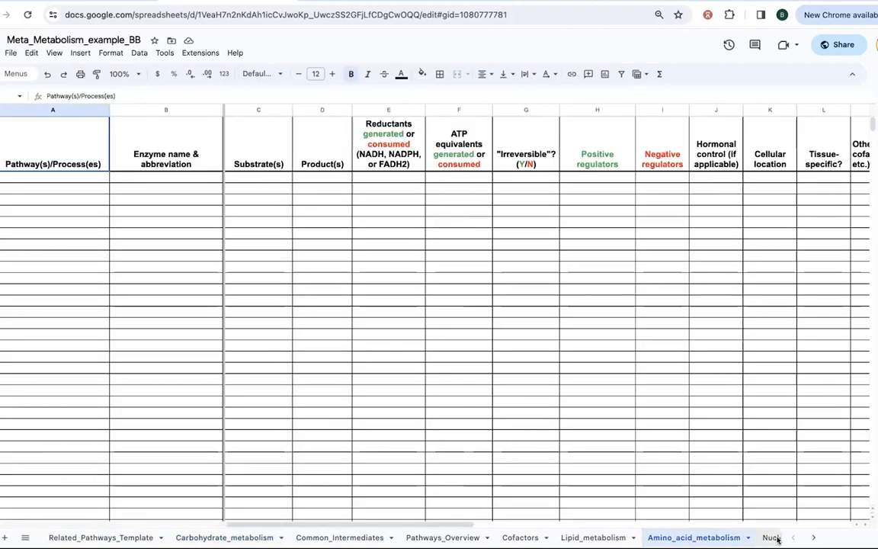
{"action": "left_click", "coordinate": [776, 535]}
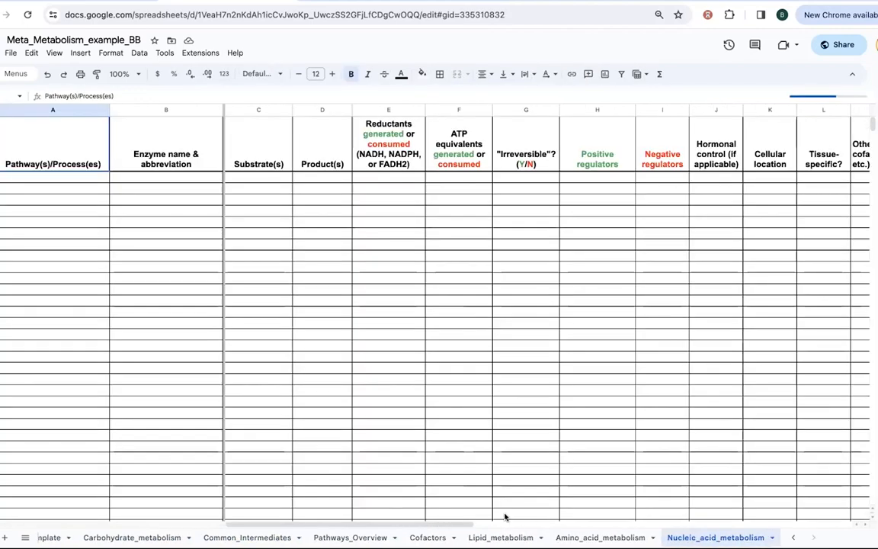
{"action": "left_click", "coordinate": [506, 536]}
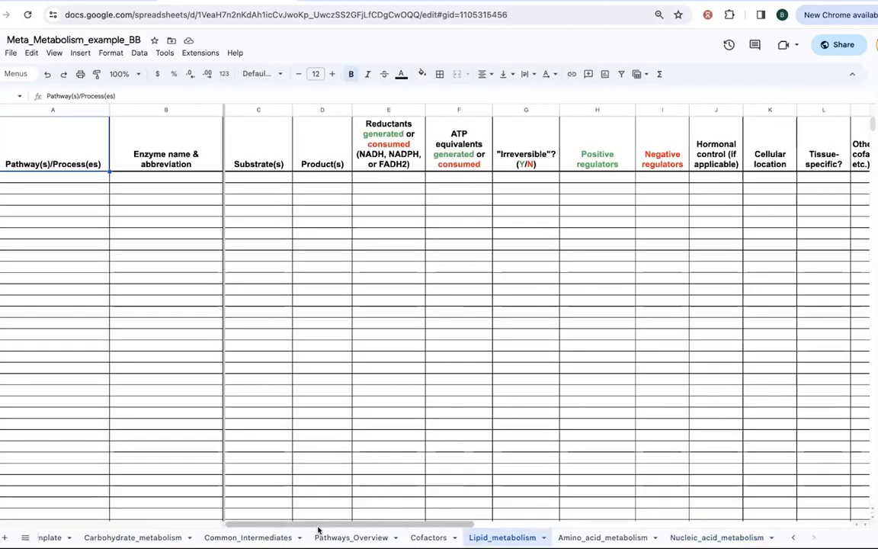
{"action": "left_click", "coordinate": [353, 537]}
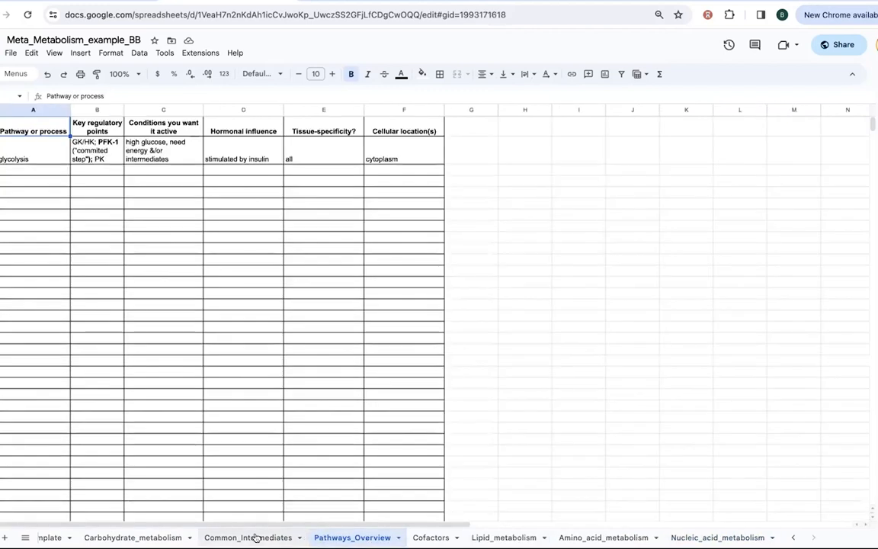
{"action": "left_click", "coordinate": [259, 537]}
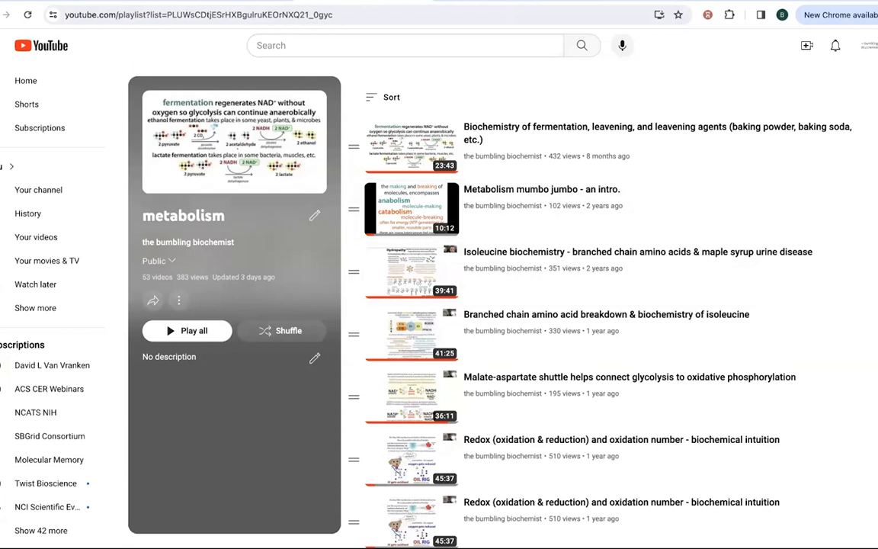
Scroll through the videos in the bumbling biochemist's 'metabolism' YouTube playlist
{"action": "scroll", "scroll_direction": "down", "scroll_amount": 3}
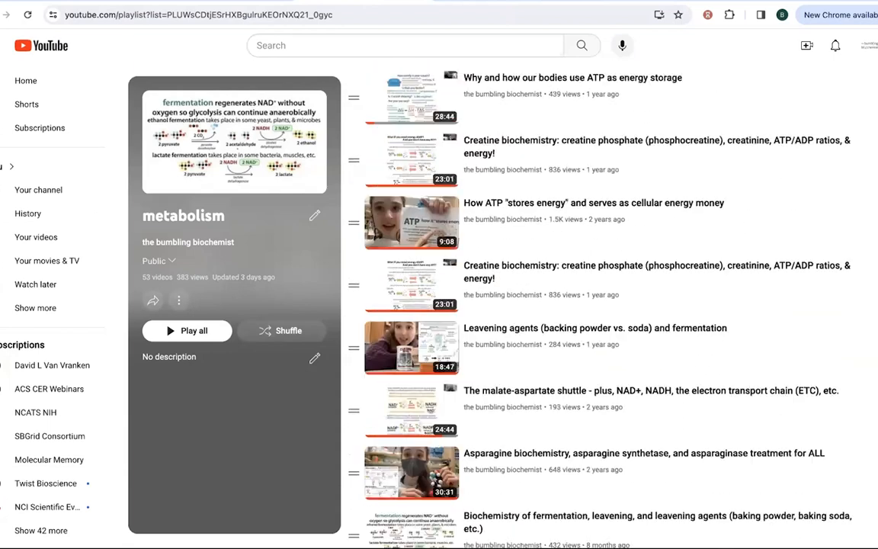
{"action": "scroll", "scroll_direction": "down", "scroll_amount": 3}
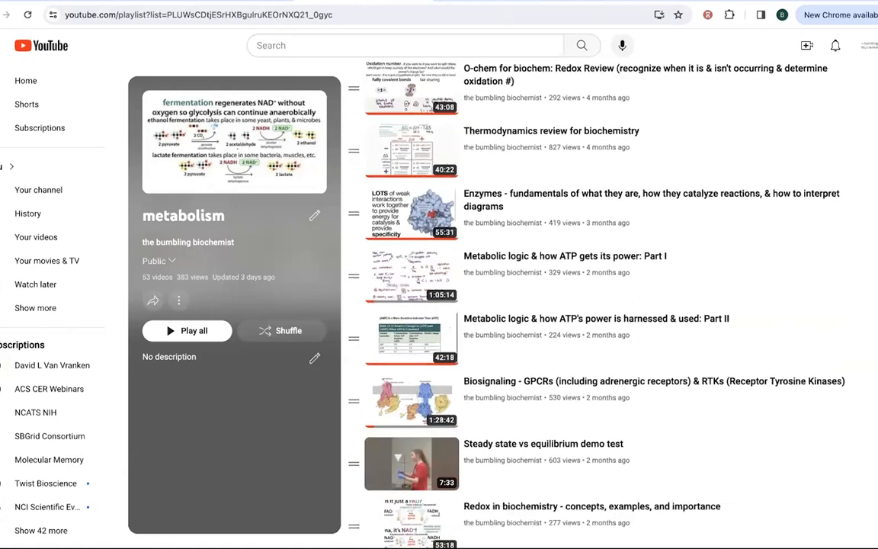
{"action": "scroll", "scroll_direction": "down", "scroll_amount": 3}
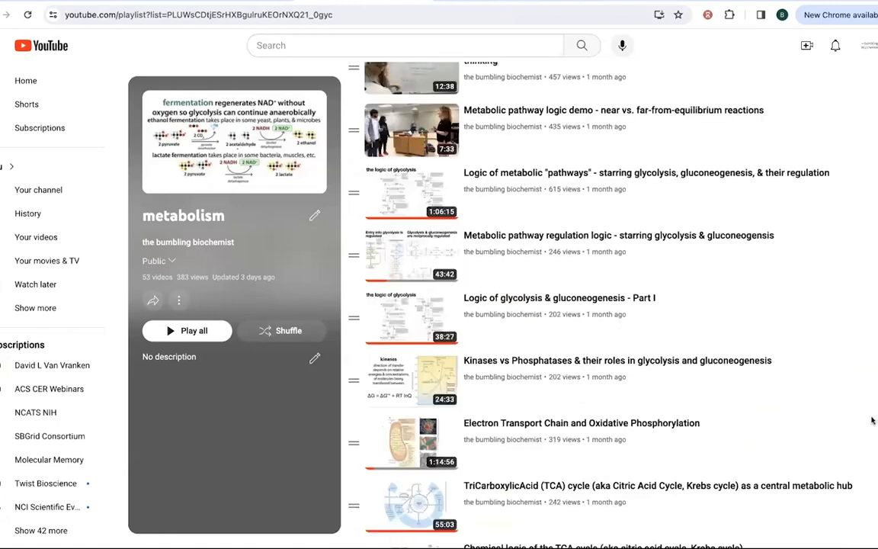
{"action": "scroll", "scroll_direction": "down", "scroll_amount": 3}
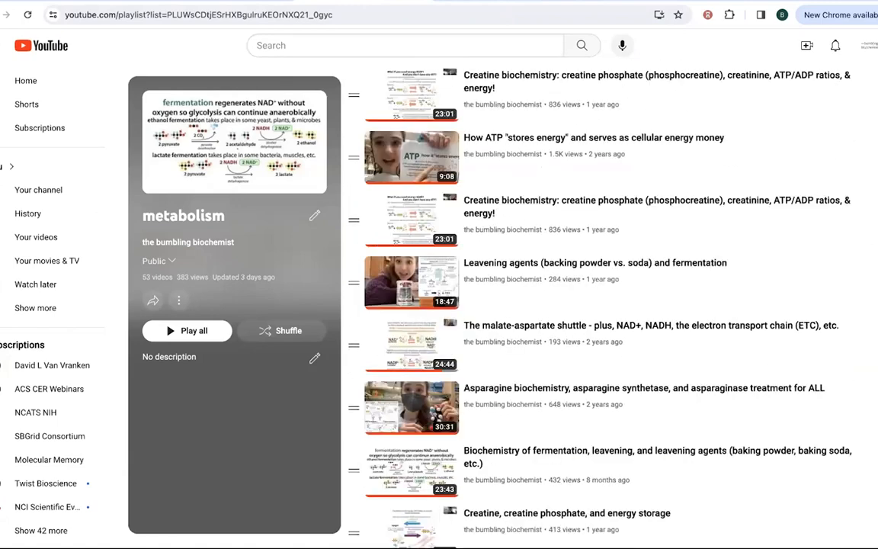
{"action": "scroll", "scroll_direction": "down", "scroll_amount": 3}
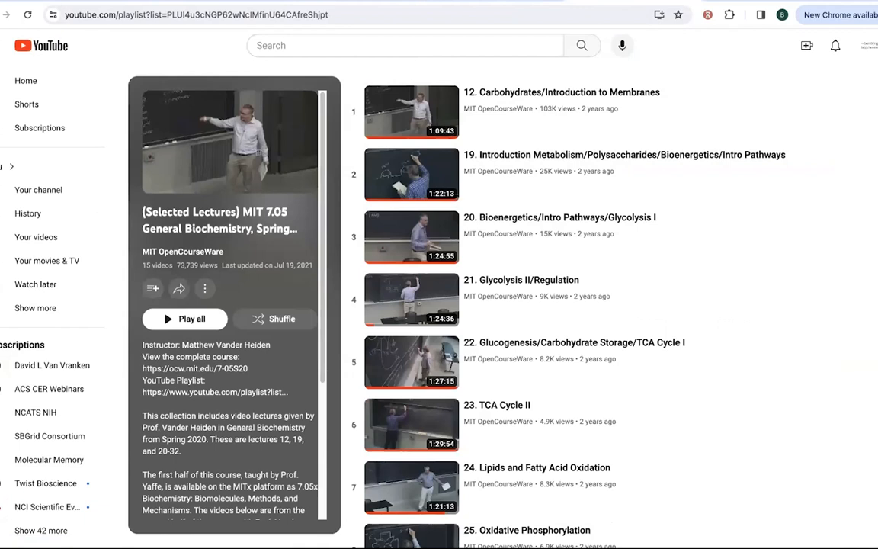
{"action": "mouse_move", "coordinate": [644, 118]}
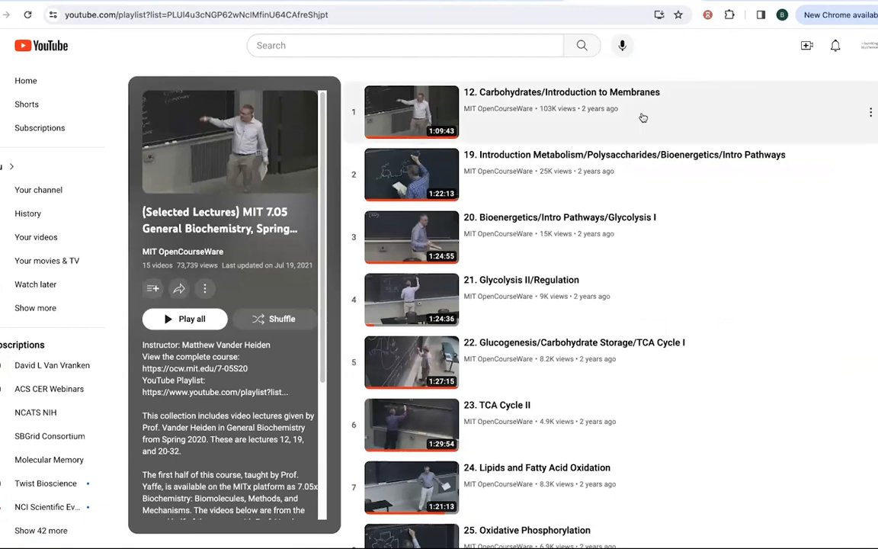
{"action": "mouse_move", "coordinate": [291, 219]}
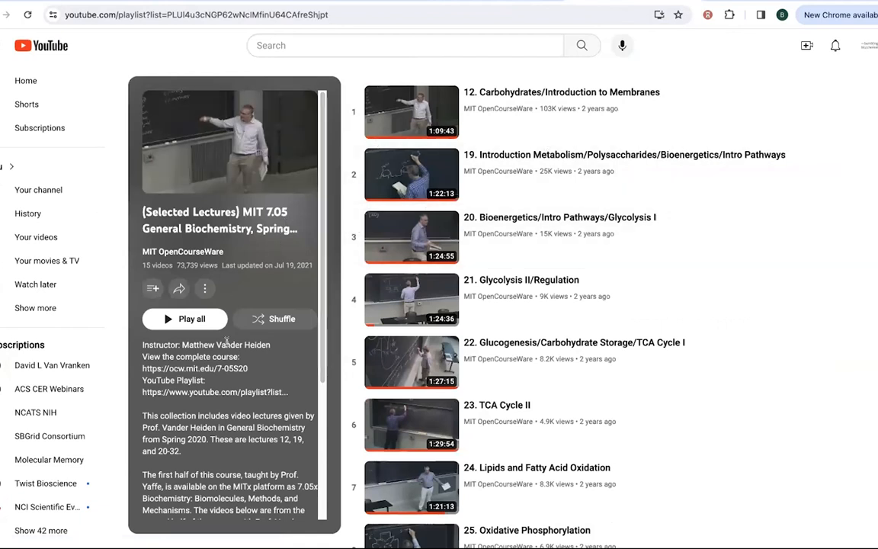
{"action": "mouse_move", "coordinate": [497, 281]}
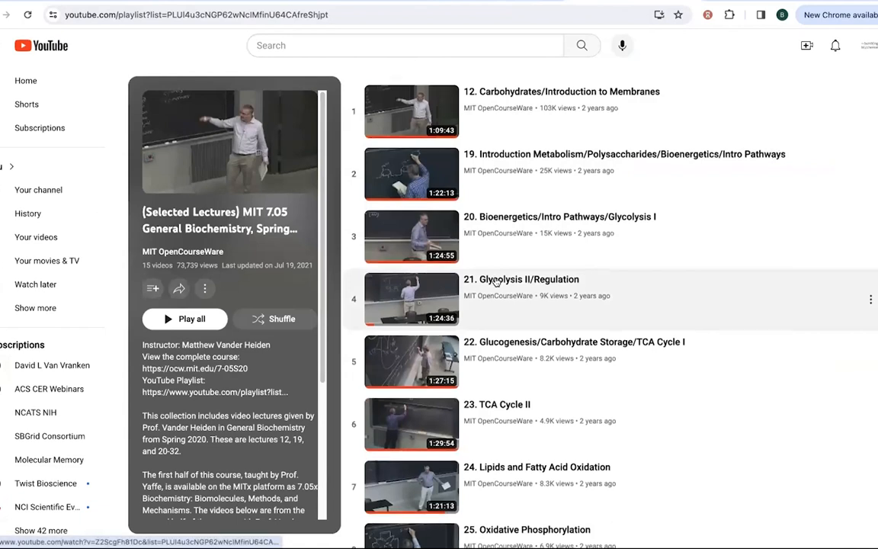
Scroll the MIT 7.05 General Biochemistry selected-lectures playlist to see its lecture entries
{"action": "scroll", "scroll_direction": "down", "scroll_amount": 3}
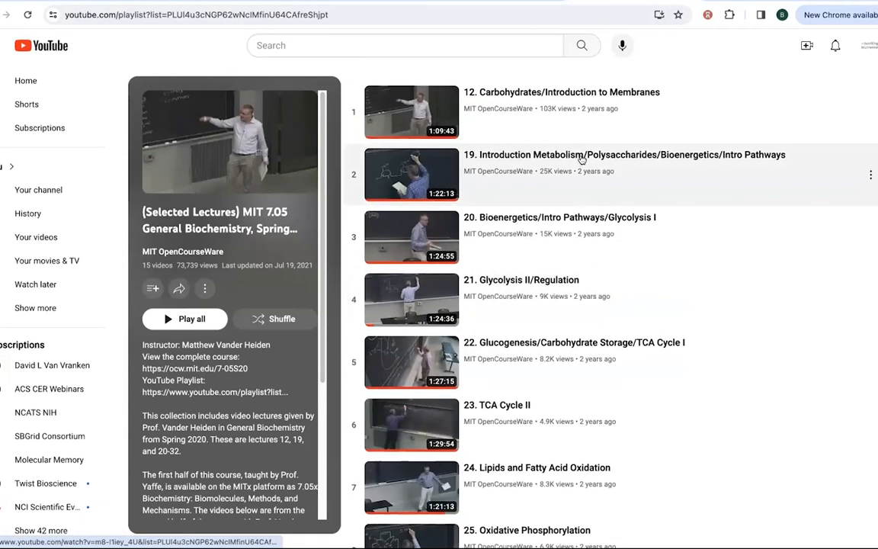
{"action": "mouse_move", "coordinate": [506, 159]}
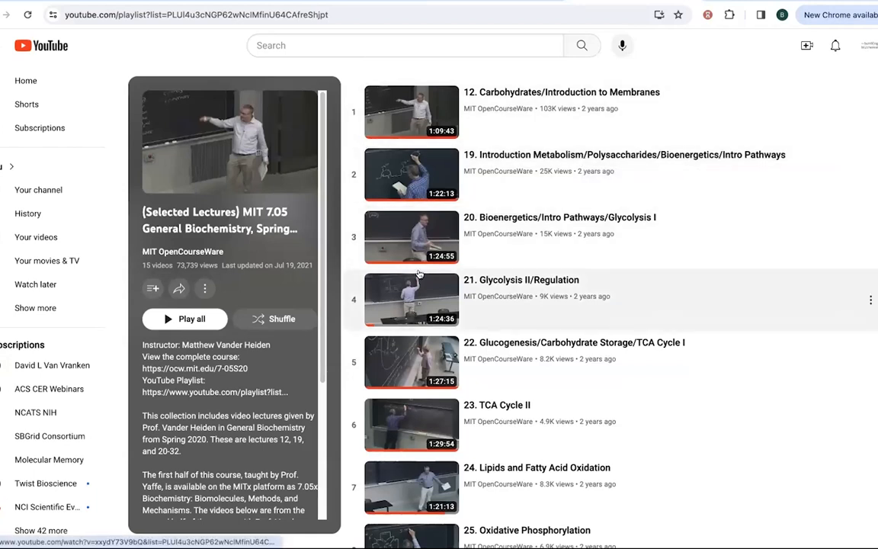
{"action": "mouse_move", "coordinate": [431, 163]}
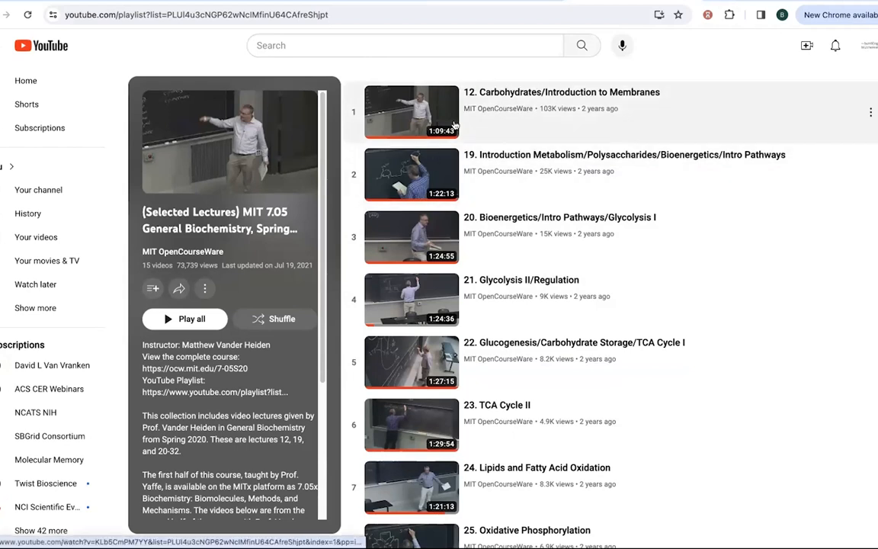
{"action": "mouse_move", "coordinate": [732, 34]}
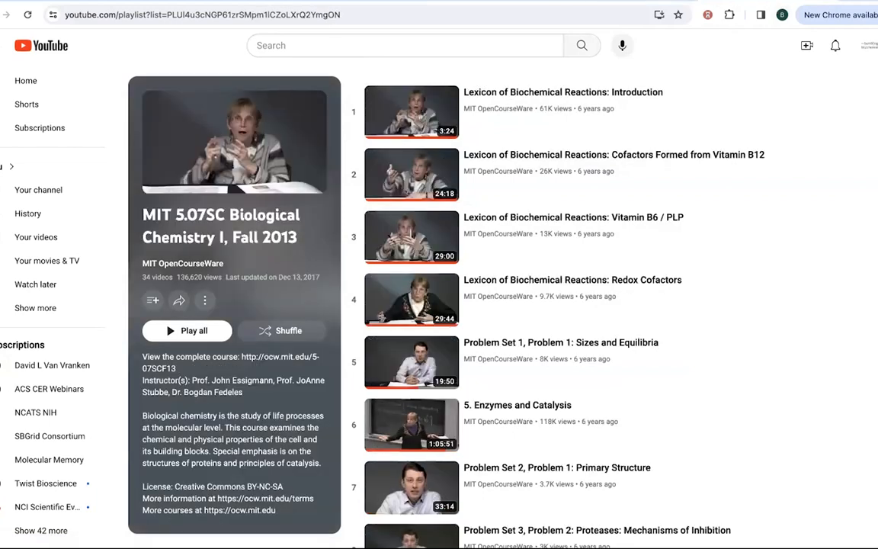
{"action": "mouse_move", "coordinate": [485, 323]}
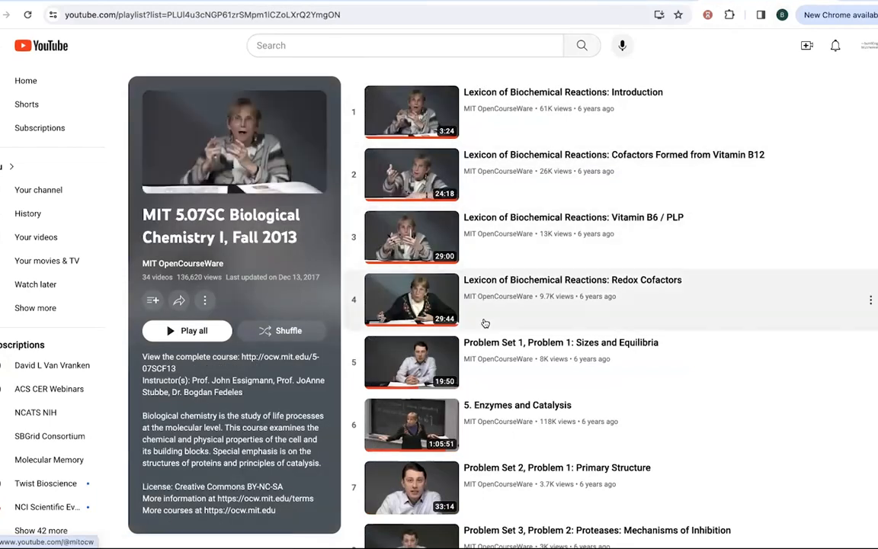
Scroll down the MIT 5.07SC Biological Chemistry I lecture list and back toward the top
{"action": "scroll", "scroll_direction": "down", "scroll_amount": 3}
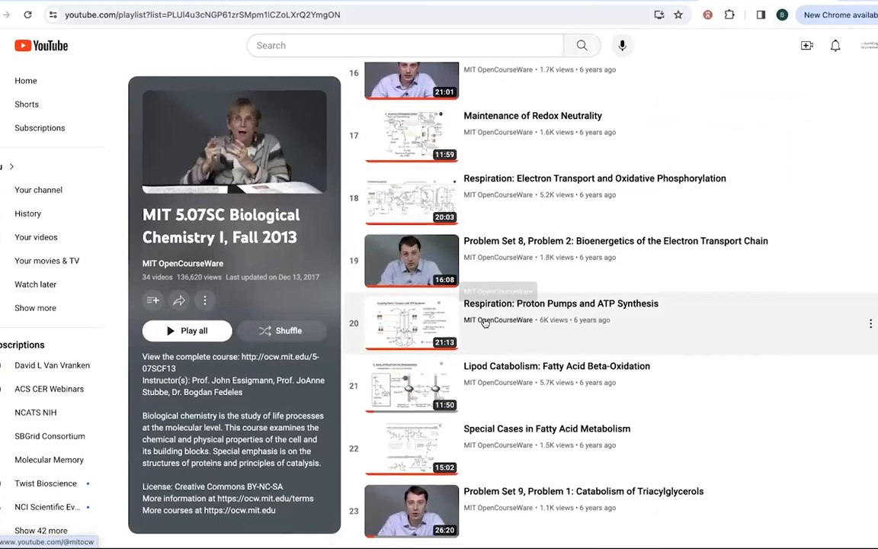
{"action": "scroll", "scroll_direction": "down", "scroll_amount": 3}
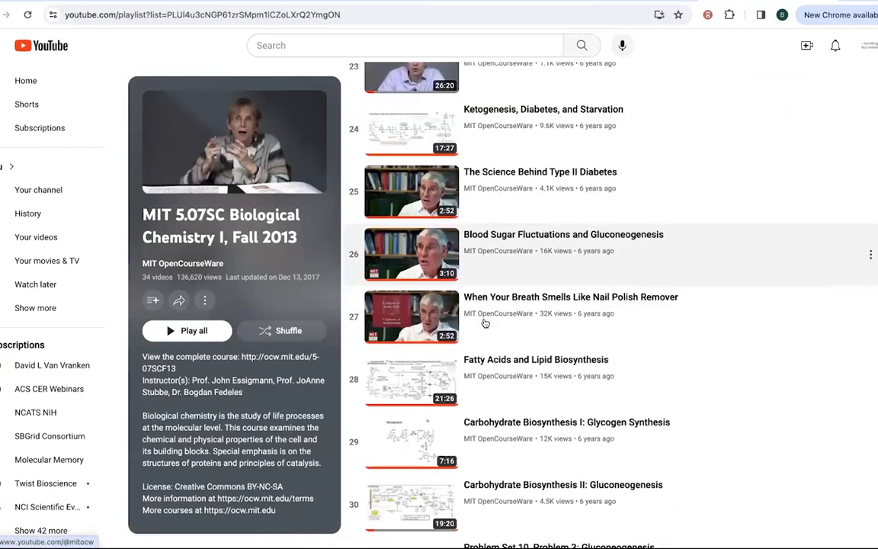
{"action": "scroll", "scroll_direction": "down", "scroll_amount": 3}
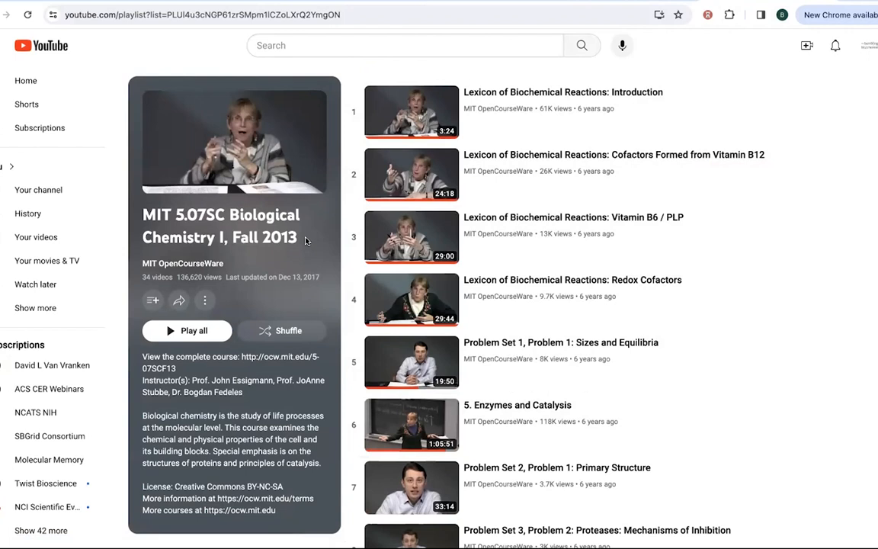
{"action": "mouse_move", "coordinate": [216, 375]}
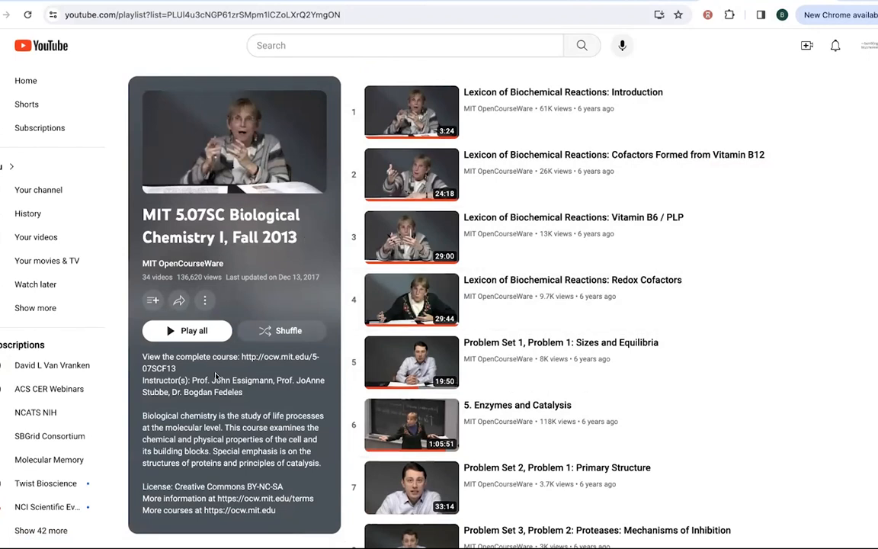
{"action": "mouse_move", "coordinate": [197, 394]}
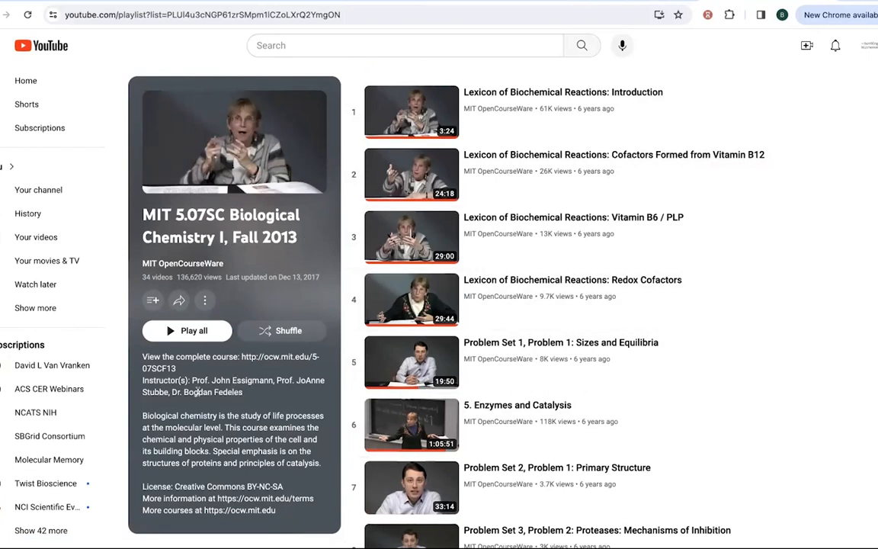
{"action": "mouse_move", "coordinate": [393, 243]}
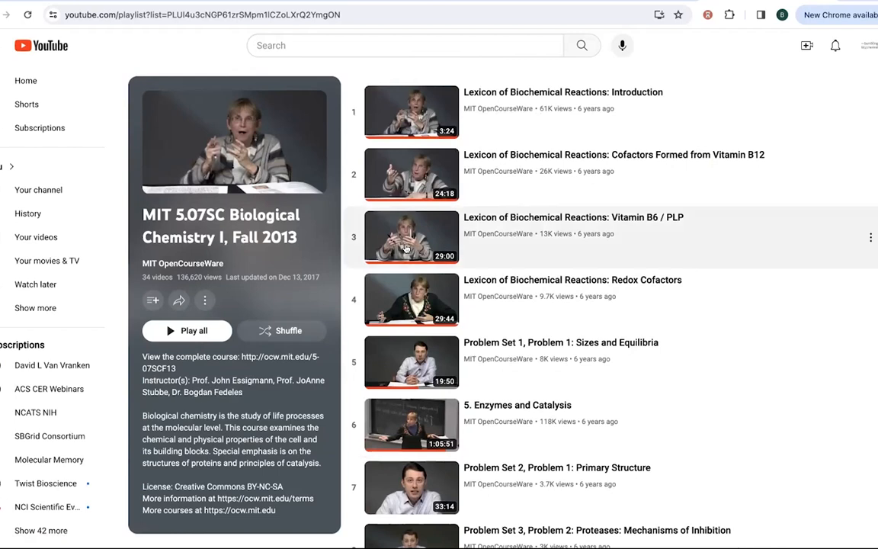
{"action": "scroll", "scroll_direction": "down", "scroll_amount": 3}
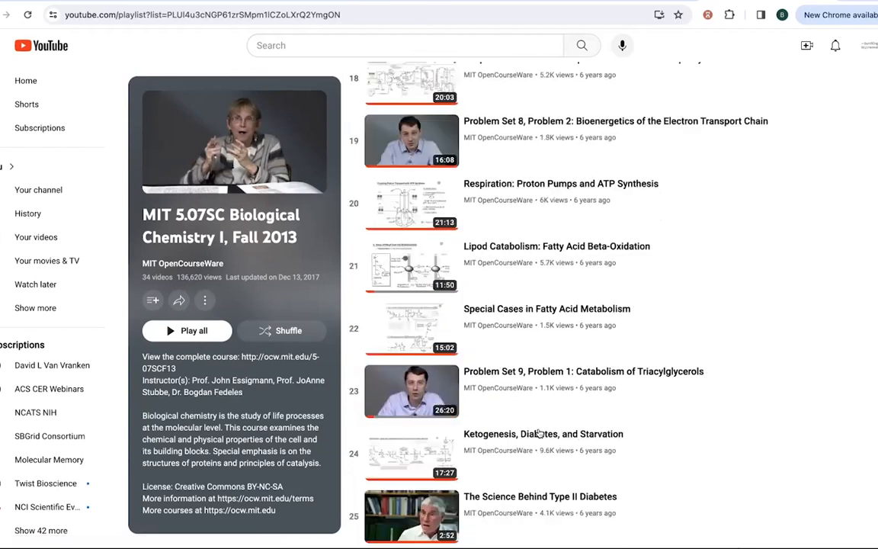
{"action": "scroll", "scroll_direction": "up", "scroll_amount": 3}
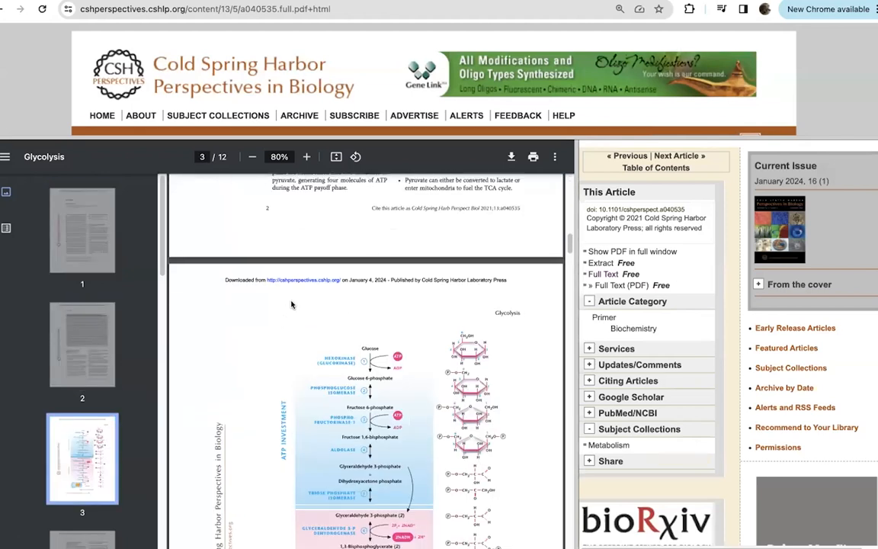
View the CSH Perspectives Glycolysis, Lipid and Amino Acid Metabolism PDFs, then move to the Essays in Biochemistry review
{"action": "scroll", "scroll_direction": "down", "scroll_amount": 3}
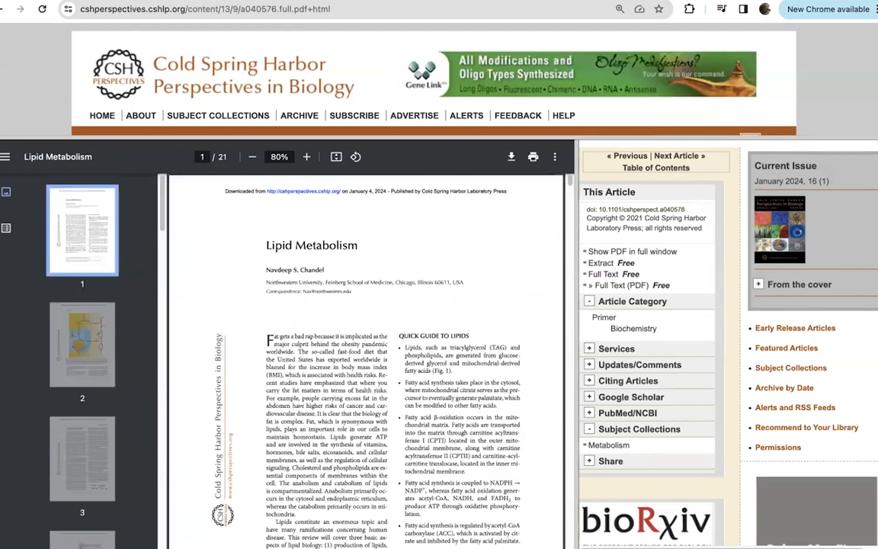
{"action": "scroll", "scroll_direction": "down", "scroll_amount": 3}
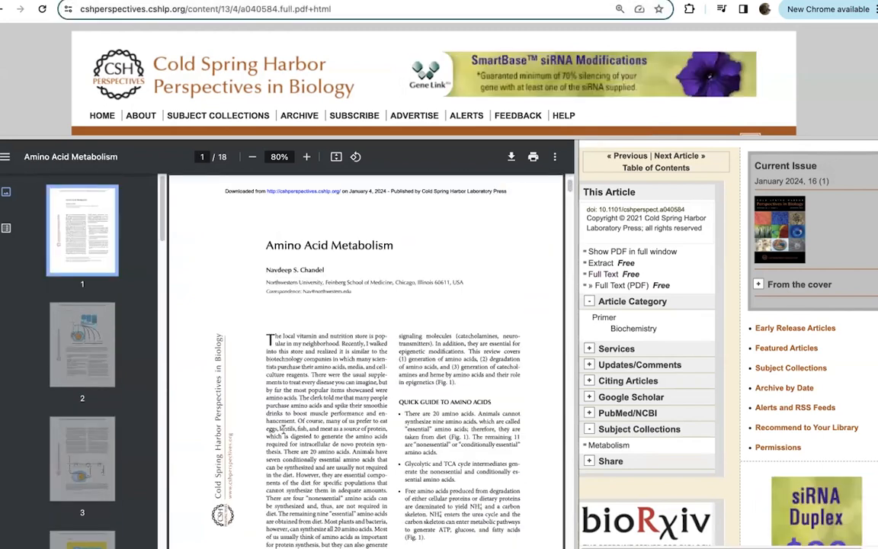
{"action": "left_click", "coordinate": [83, 511]}
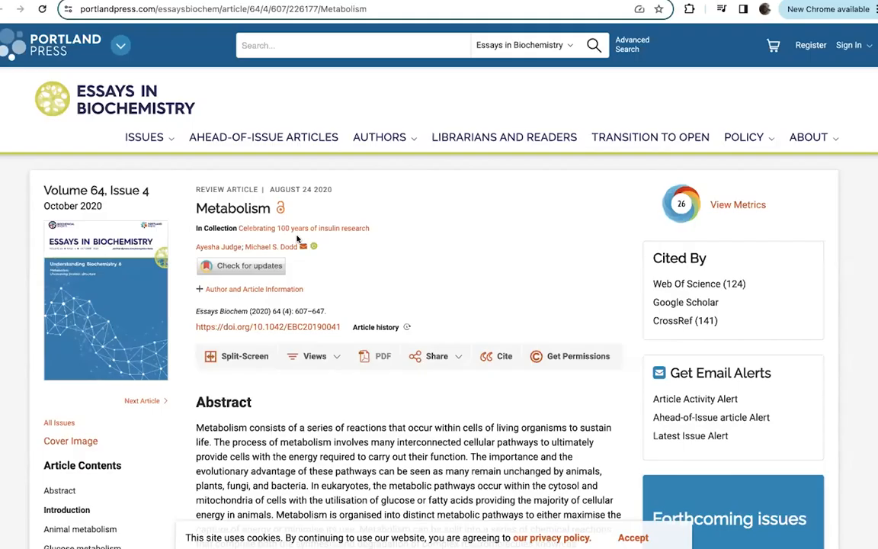
{"action": "mouse_move", "coordinate": [317, 342]}
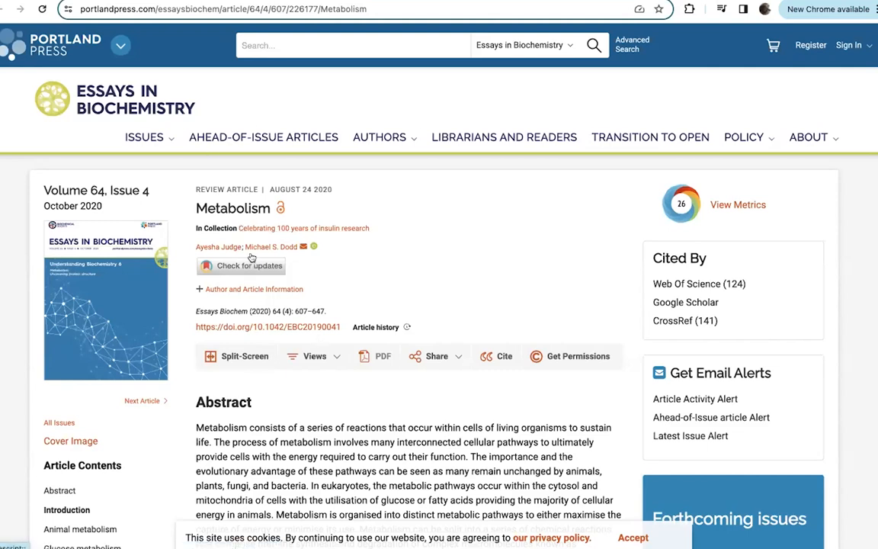
{"action": "mouse_move", "coordinate": [246, 238]}
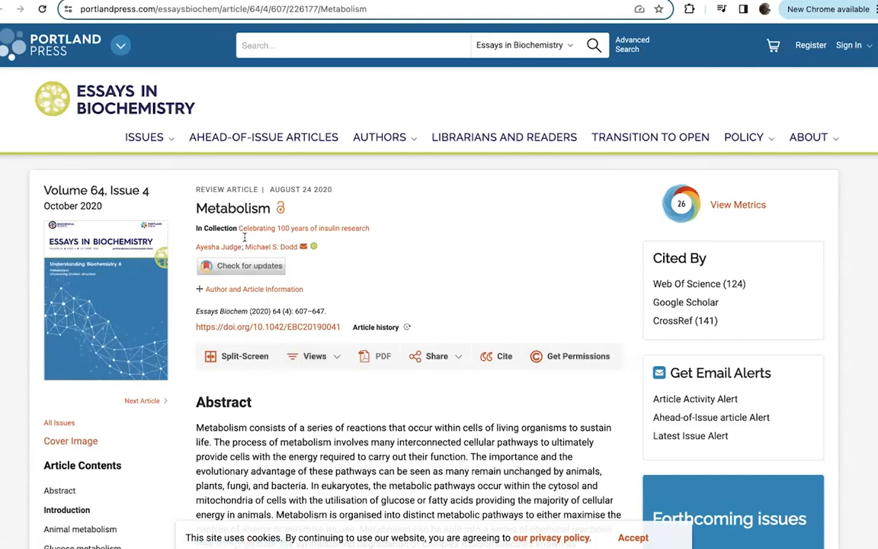
Scroll the Essays in Biochemistry Metabolism review down to its Figure 1
{"action": "scroll", "scroll_direction": "down", "scroll_amount": 3}
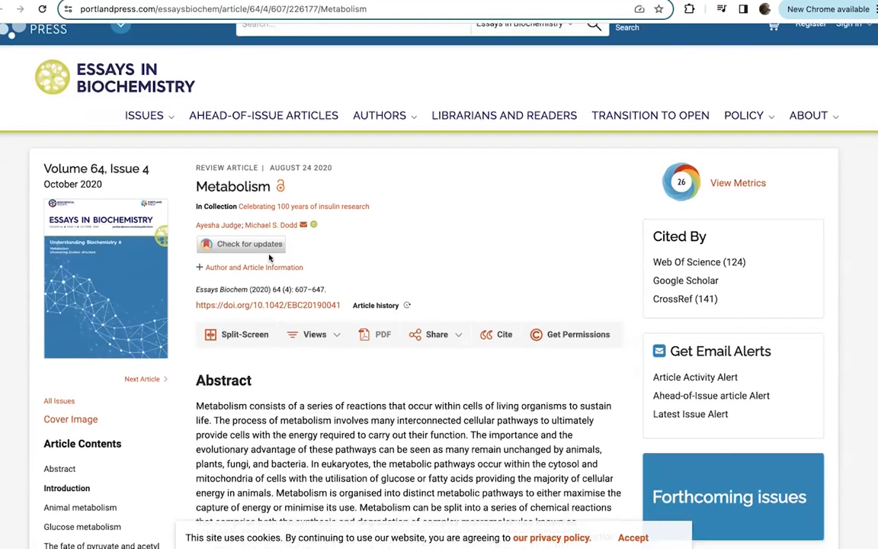
{"action": "scroll", "scroll_direction": "down", "scroll_amount": 3}
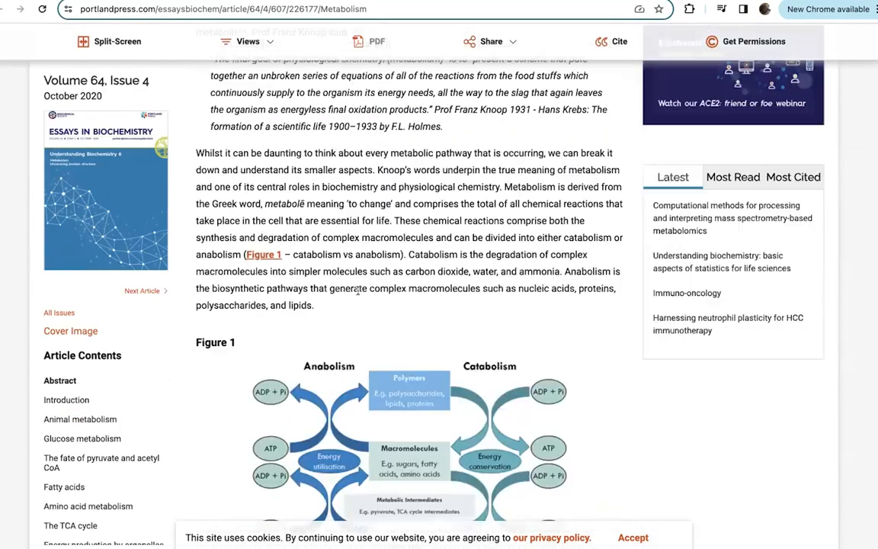
{"action": "scroll", "scroll_direction": "down", "scroll_amount": 3}
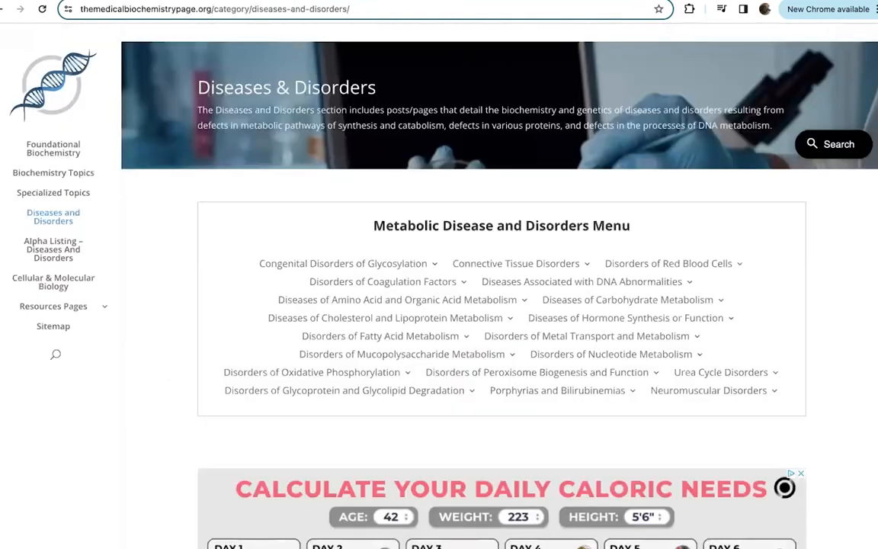
{"action": "mouse_move", "coordinate": [339, 229]}
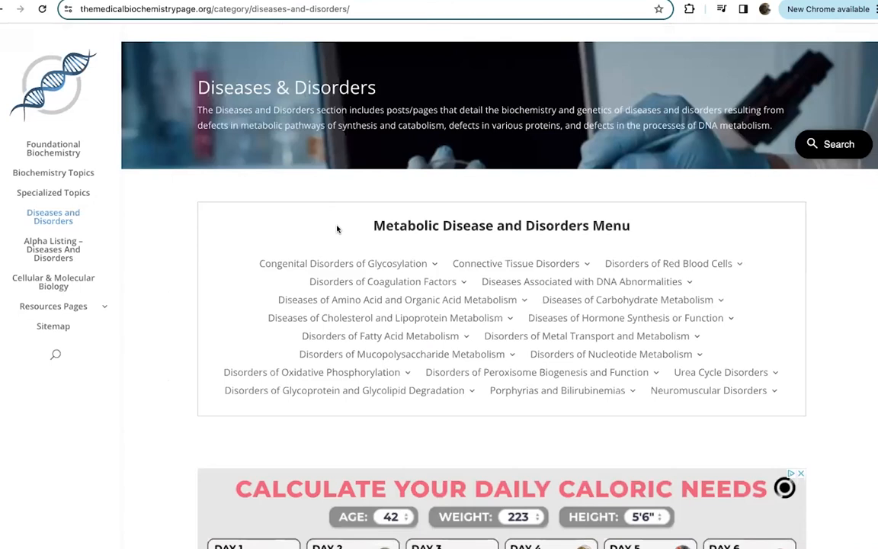
Open Andersen Disease (Type 4 Glycogen Storage Disease) from the Glycogen Storage Diseases menu and read through the article
{"action": "left_click", "coordinate": [519, 263]}
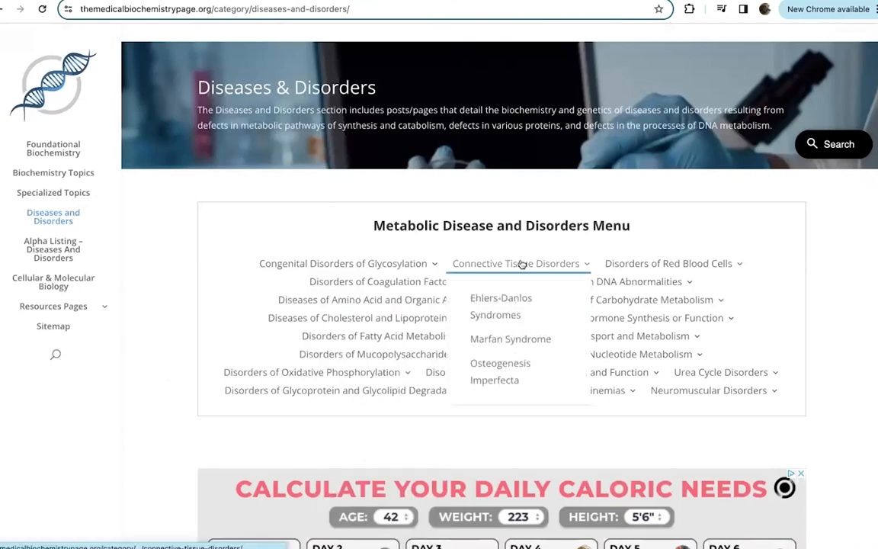
{"action": "mouse_move", "coordinate": [378, 280]}
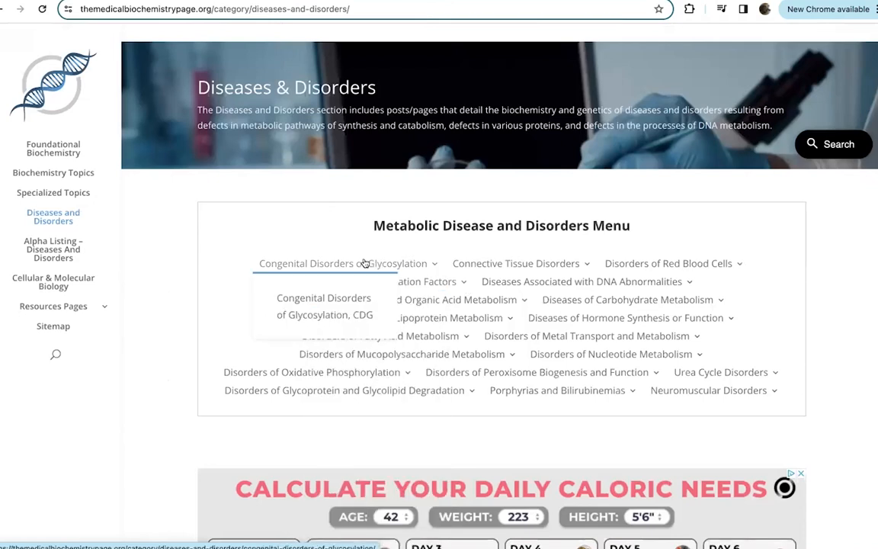
{"action": "mouse_move", "coordinate": [53, 173]}
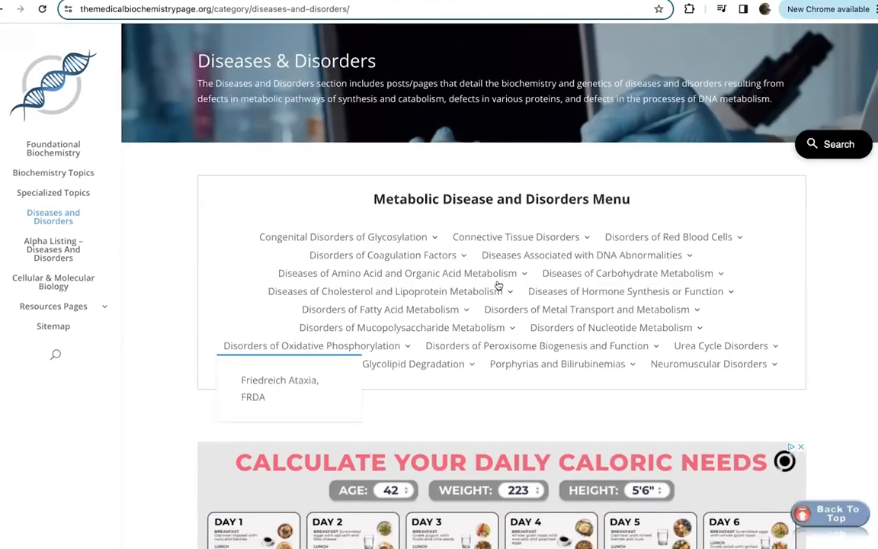
{"action": "mouse_move", "coordinate": [628, 272]}
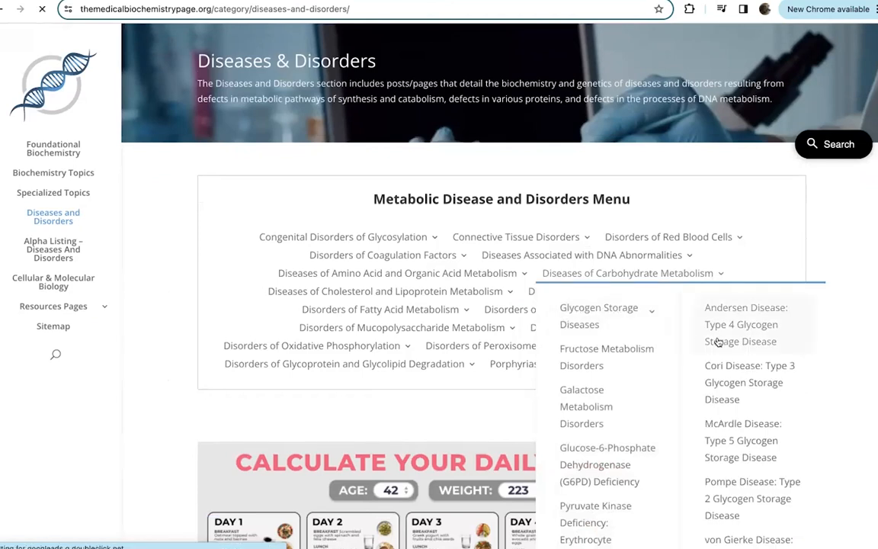
{"action": "left_click", "coordinate": [741, 323]}
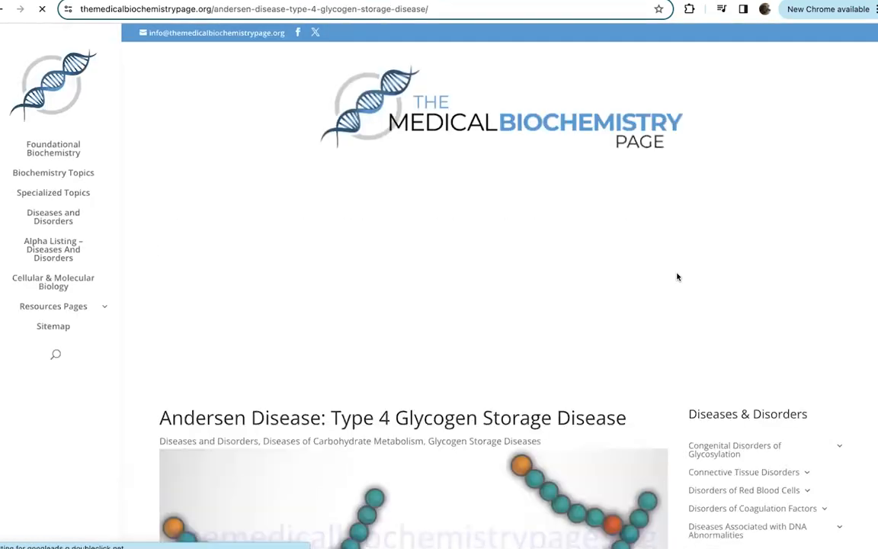
{"action": "scroll", "scroll_direction": "down", "scroll_amount": 3}
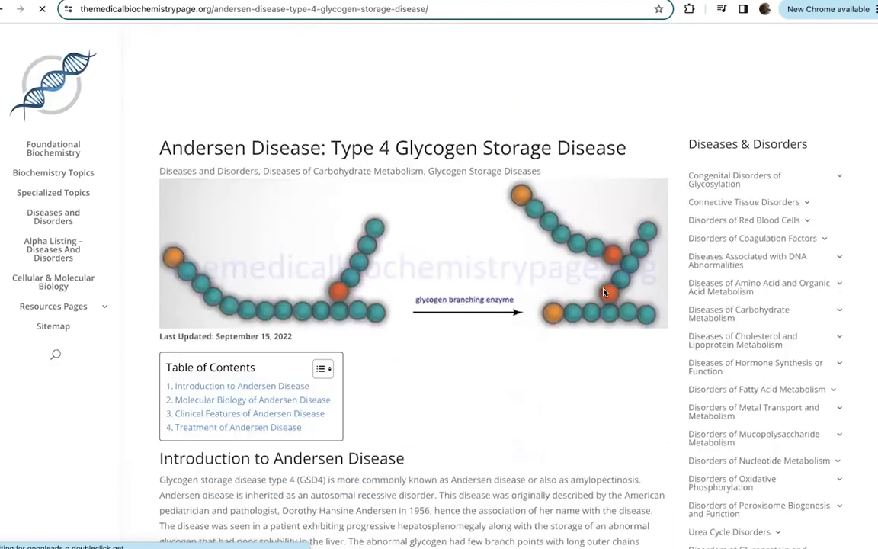
{"action": "scroll", "scroll_direction": "down", "scroll_amount": 3}
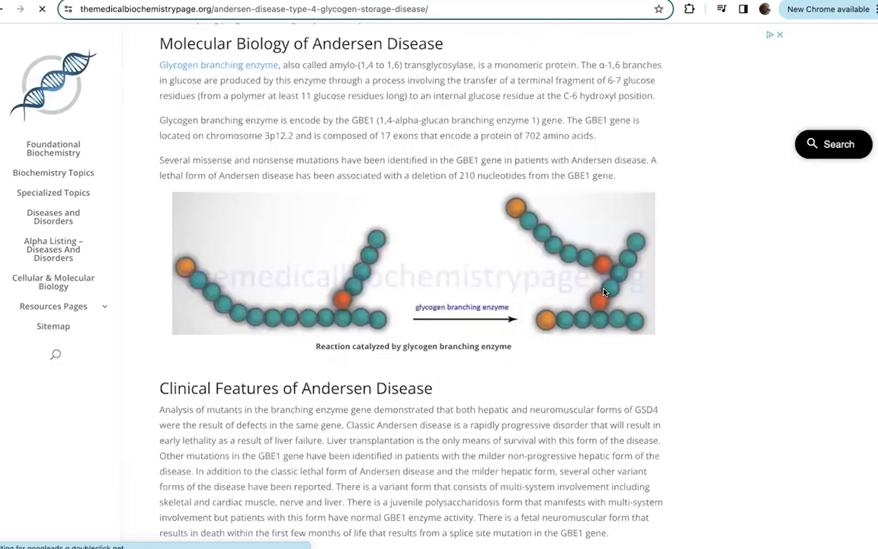
{"action": "scroll", "scroll_direction": "down", "scroll_amount": 3}
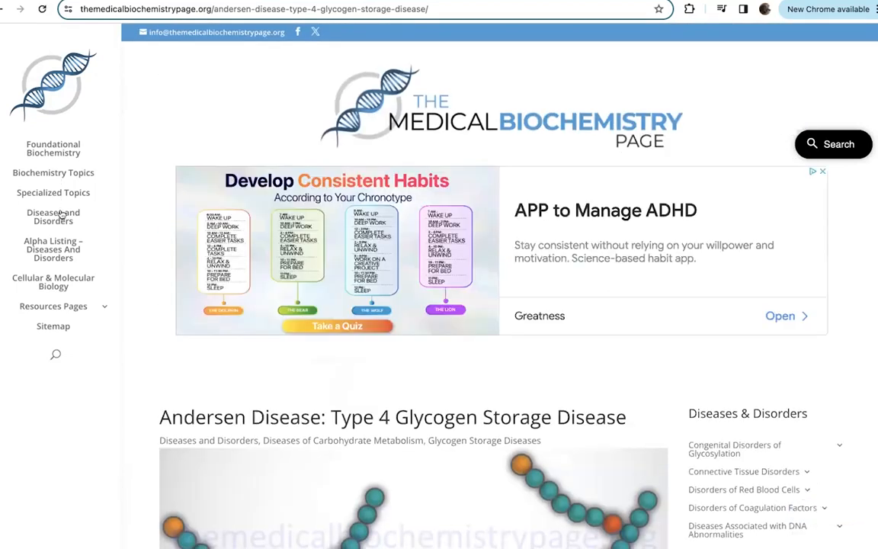
{"action": "mouse_move", "coordinate": [59, 230]}
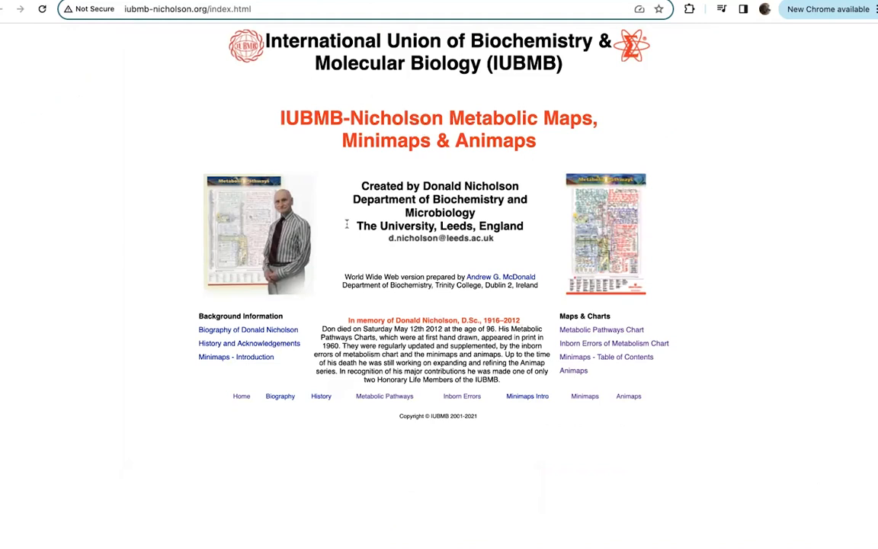
View the Metabolic Pathways chart PDF, scrolling down through the pathway map
{"action": "left_click", "coordinate": [601, 330]}
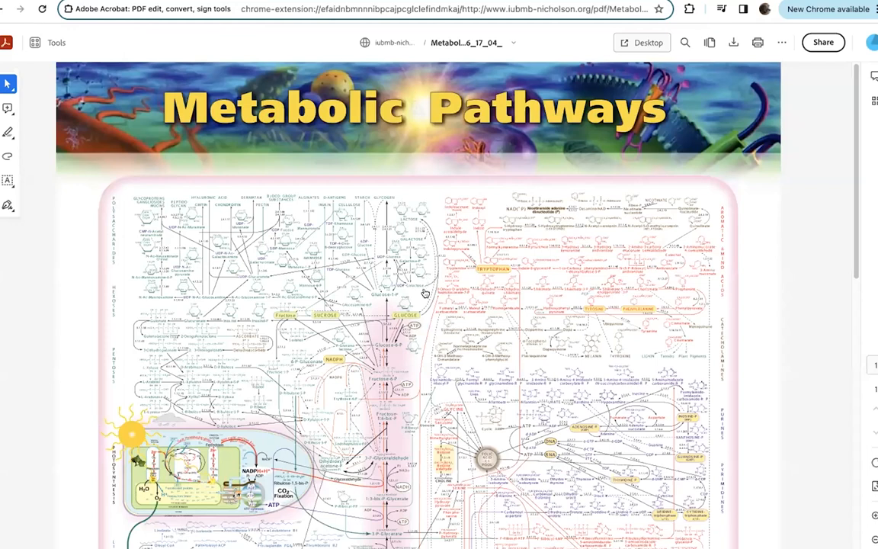
{"action": "scroll", "scroll_direction": "down", "scroll_amount": 3}
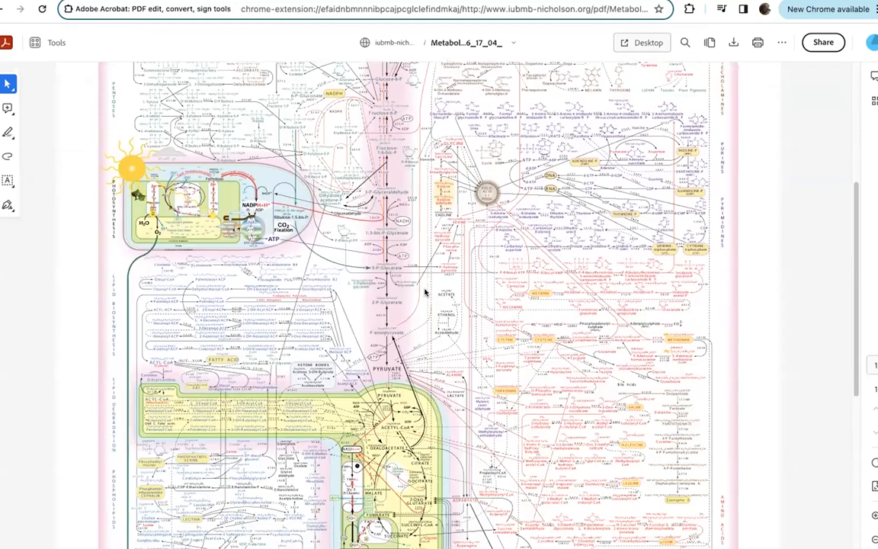
{"action": "scroll", "scroll_direction": "down", "scroll_amount": 3}
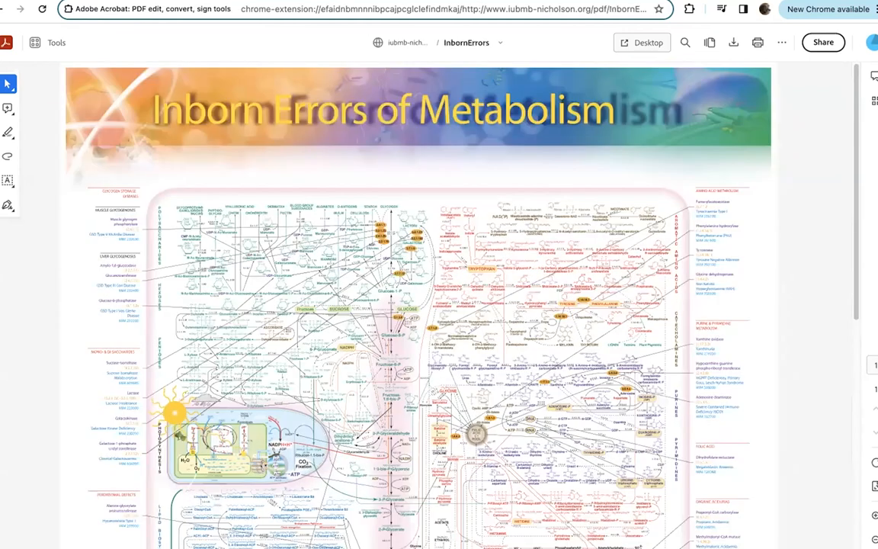
{"action": "scroll", "scroll_direction": "down", "scroll_amount": 3}
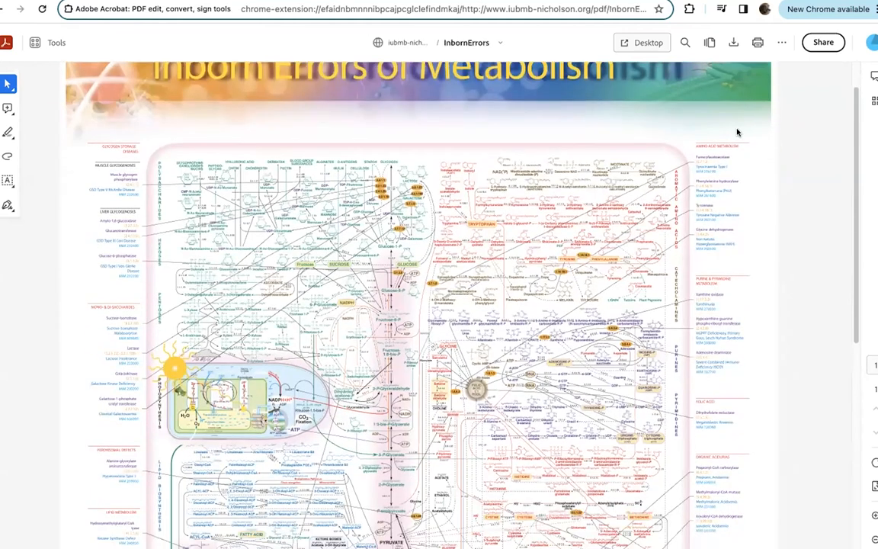
{"action": "mouse_move", "coordinate": [290, 220]}
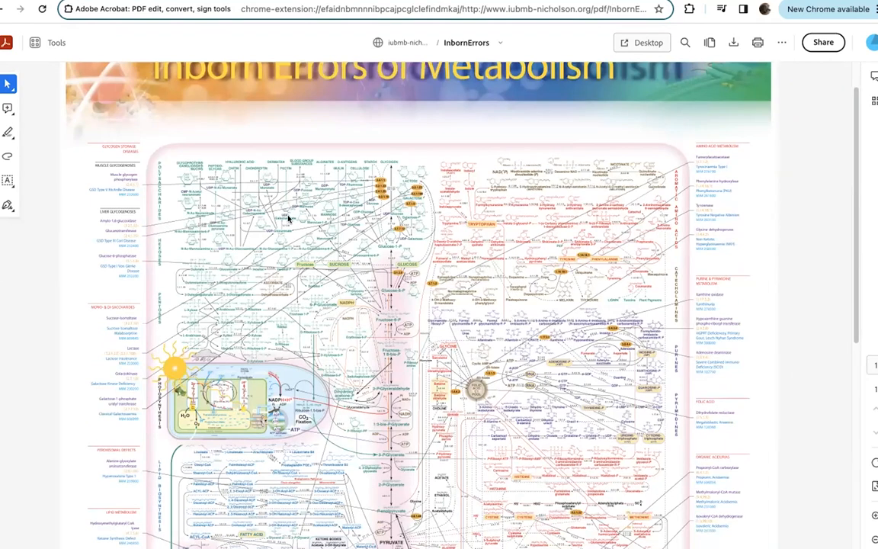
{"action": "mouse_move", "coordinate": [352, 328]}
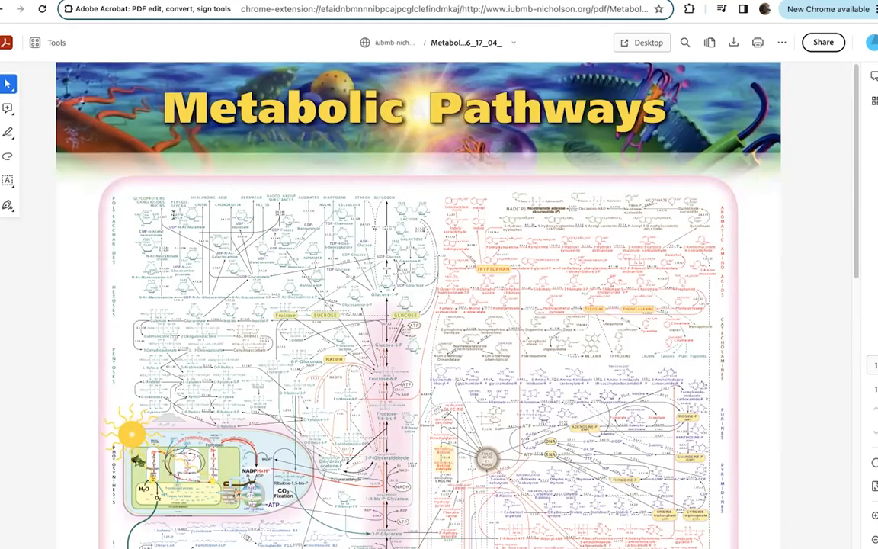
{"action": "mouse_move", "coordinate": [197, 422]}
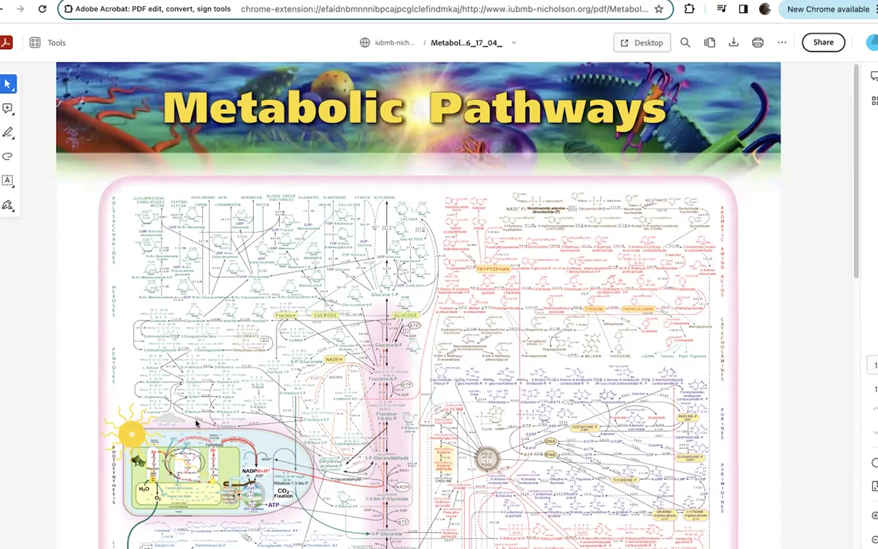
{"action": "scroll", "scroll_direction": "down", "scroll_amount": 3}
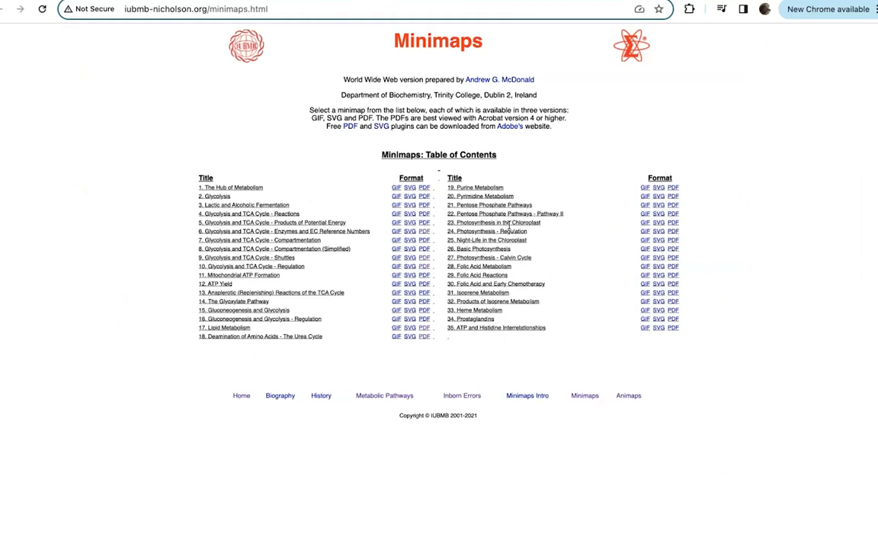
View the Glycolysis and TCA Cycle - Shuttles minimap PDF from the Minimaps table
{"action": "left_click", "coordinate": [424, 256]}
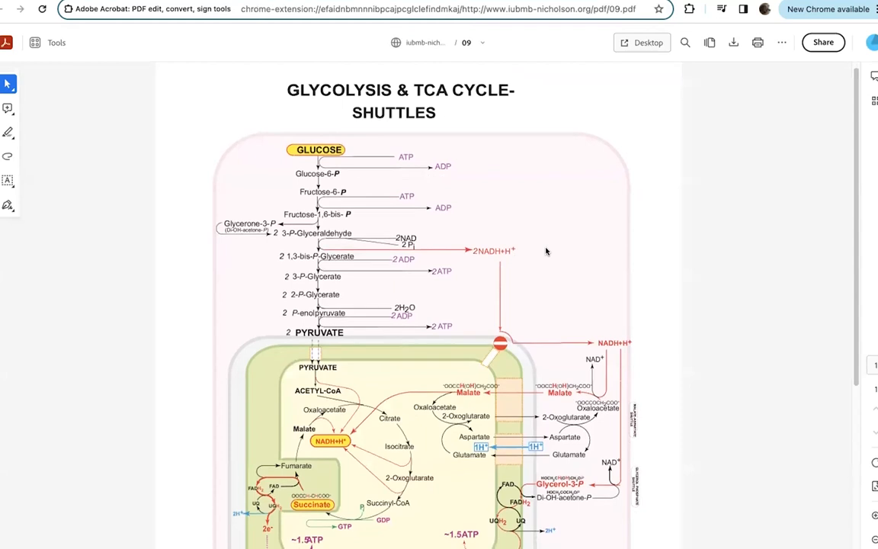
{"action": "scroll", "scroll_direction": "down", "scroll_amount": 3}
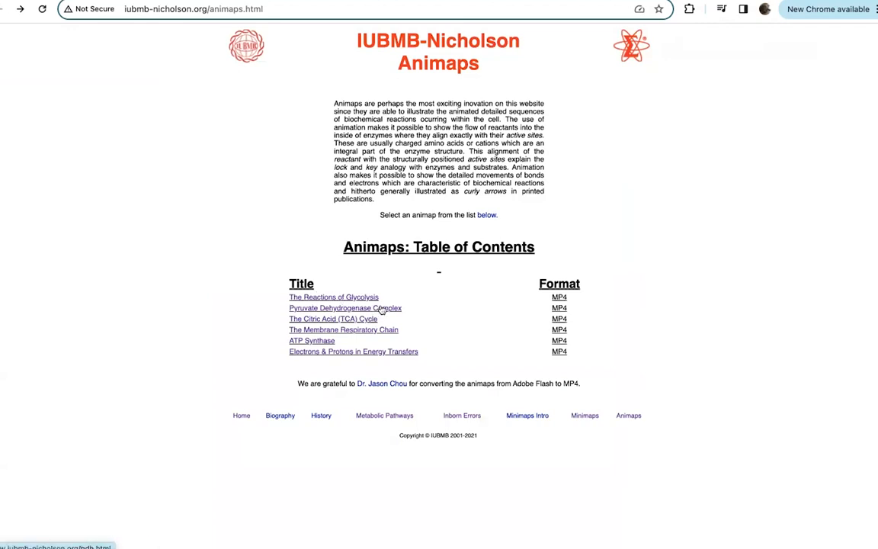
{"action": "mouse_move", "coordinate": [369, 324]}
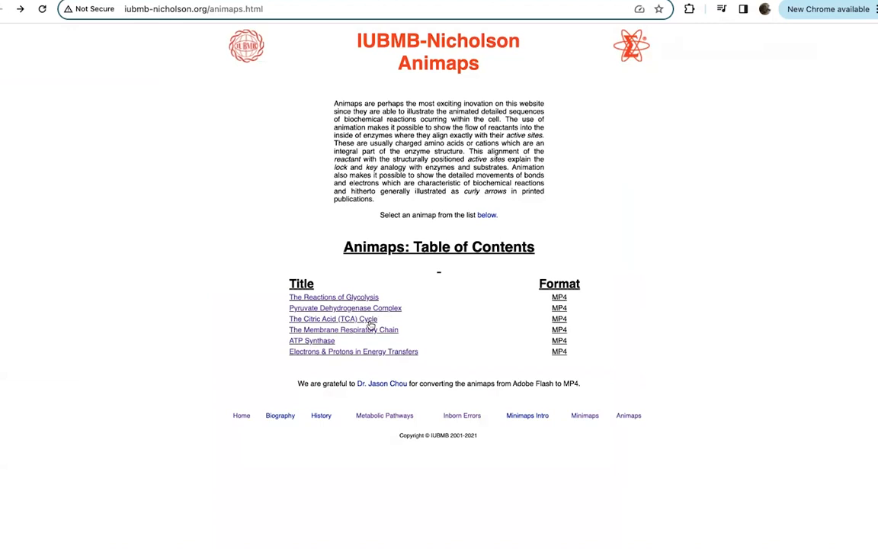
{"action": "mouse_move", "coordinate": [343, 330]}
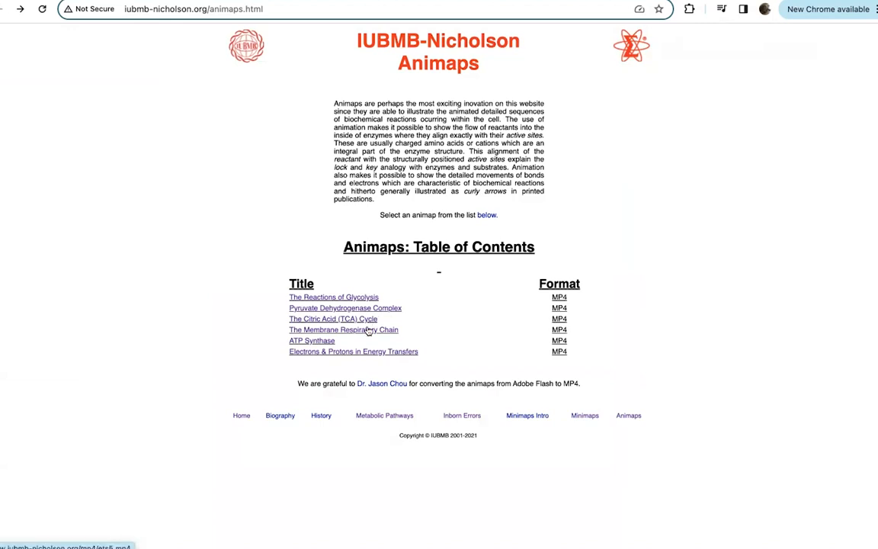
{"action": "mouse_move", "coordinate": [323, 343]}
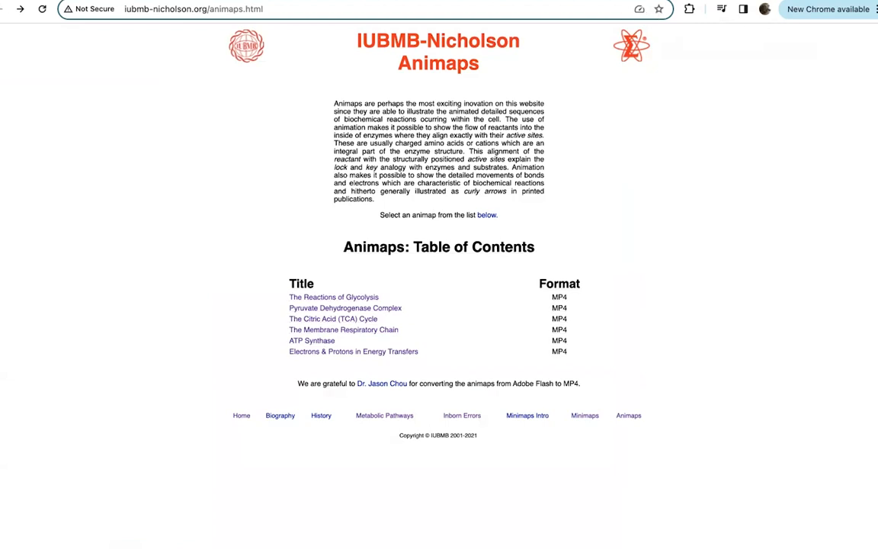
Load and play the ATP Synthase MP4 animation from the Animaps page
{"action": "left_click", "coordinate": [311, 340]}
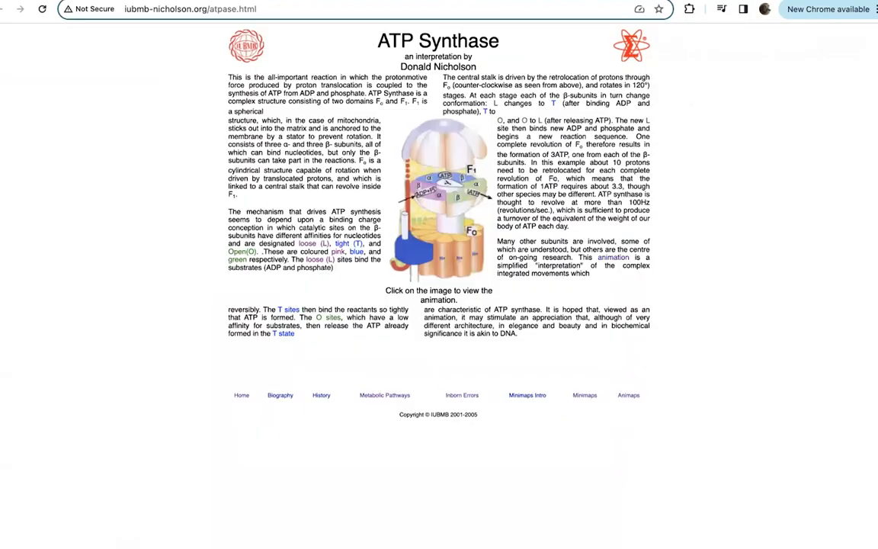
{"action": "left_click", "coordinate": [455, 214]}
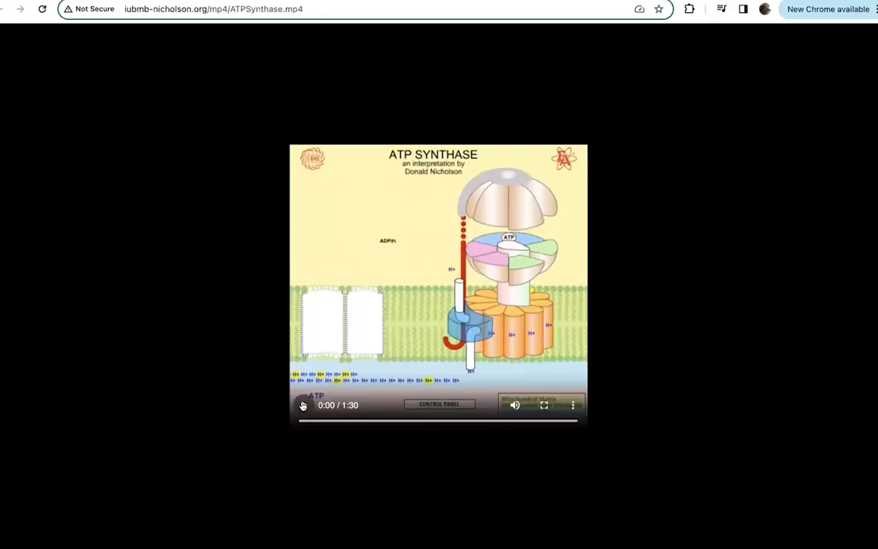
{"action": "left_click", "coordinate": [302, 406]}
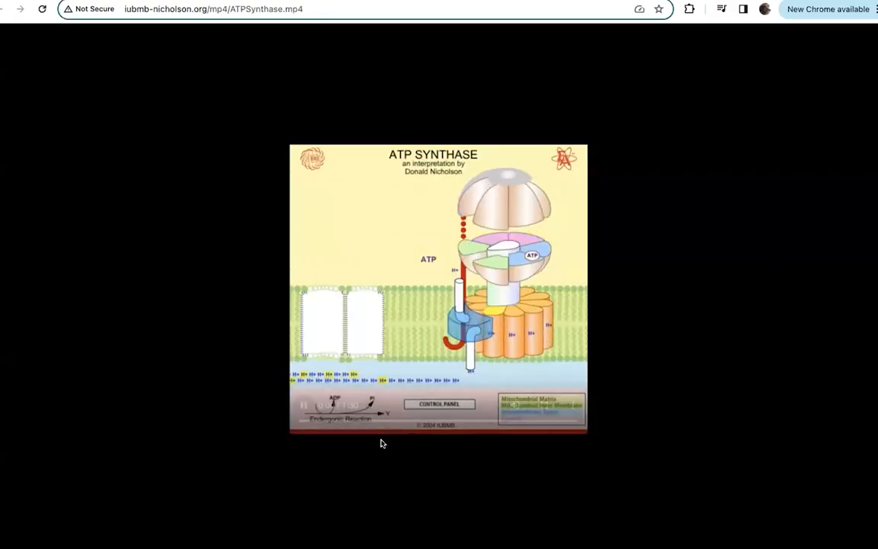